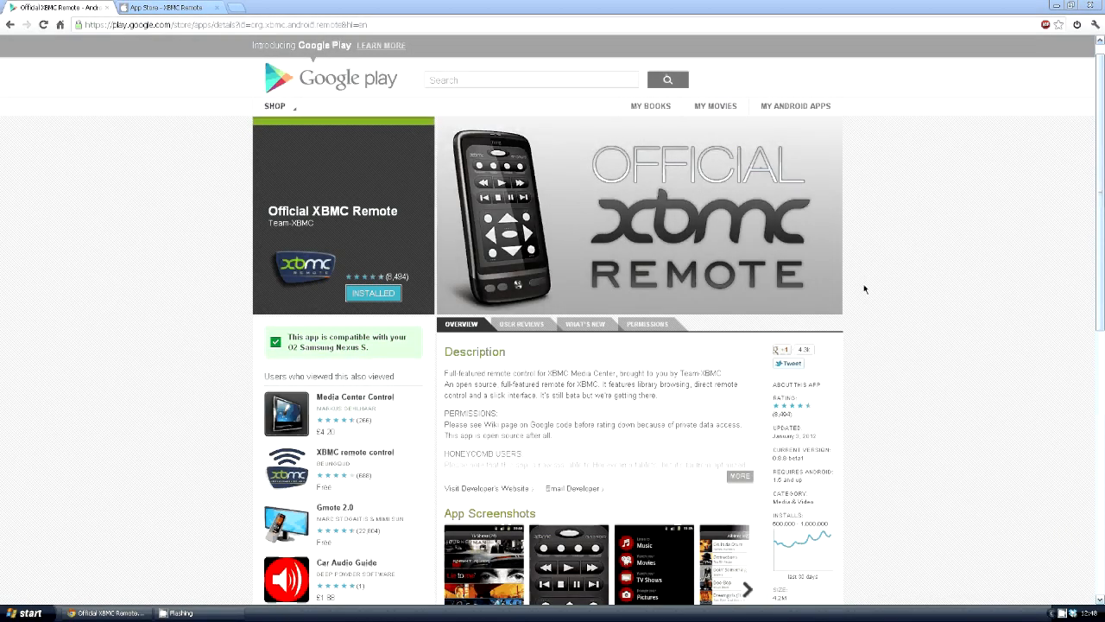
pyautogui.moveTo(145, 211)
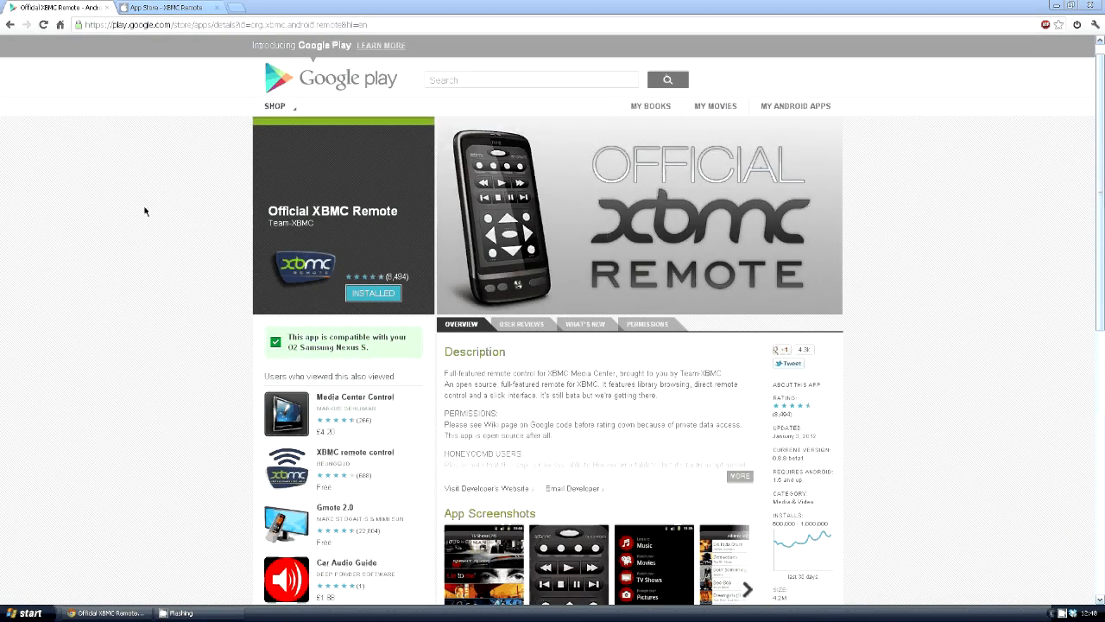
pyautogui.moveTo(195, 218)
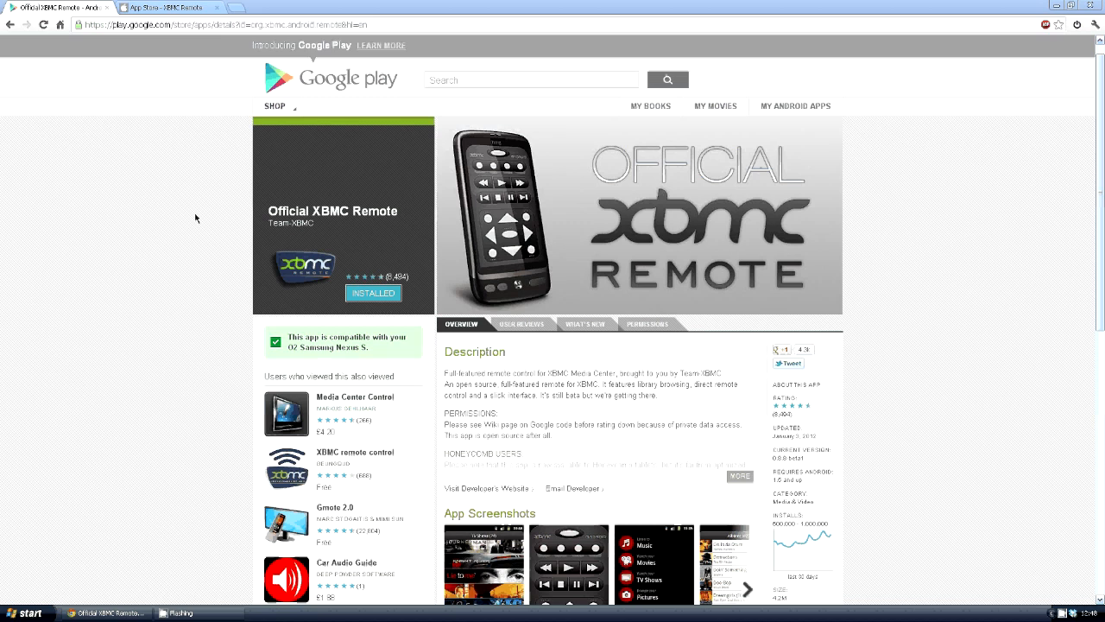
pyautogui.moveTo(355, 396)
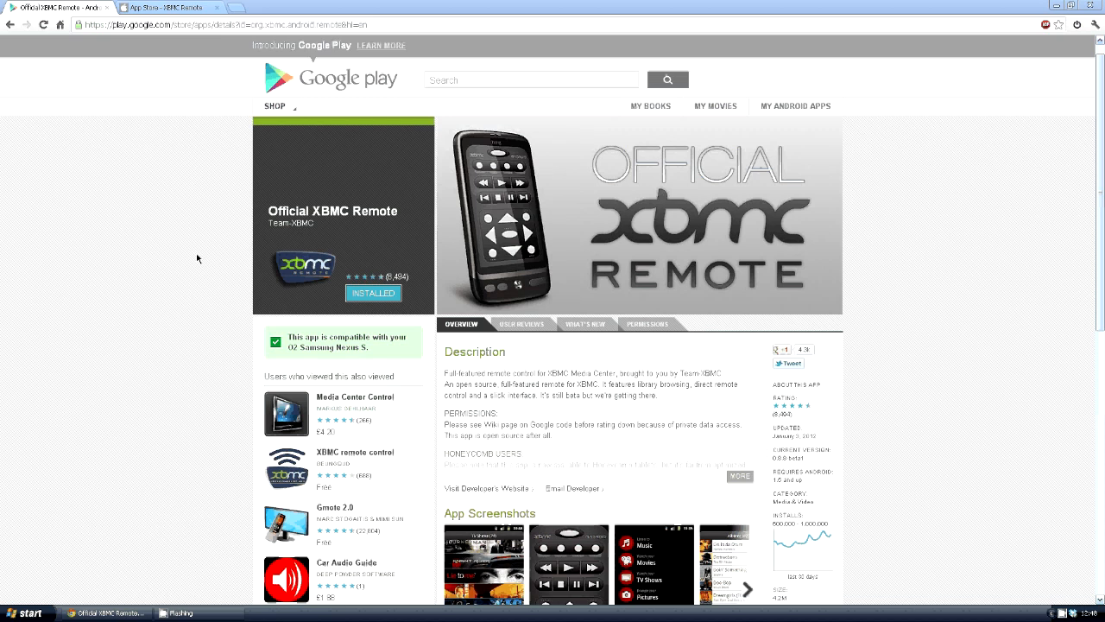
pyautogui.moveTo(159, 105)
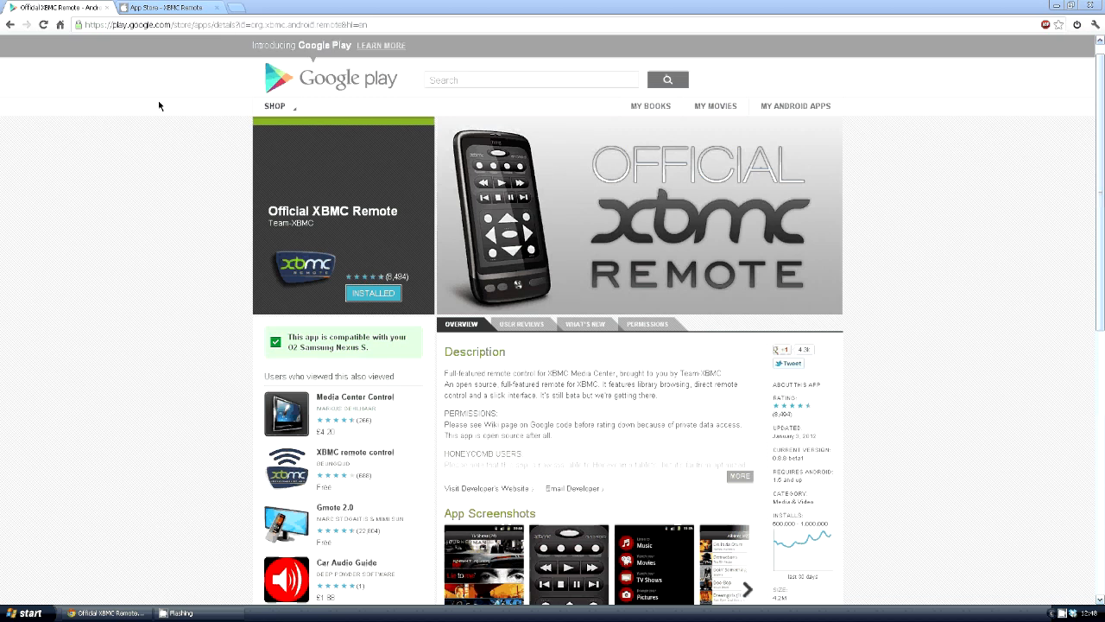
# Switch to the iTunes XBMC Remote listing and scroll down to its iPhone screenshots.
pyautogui.click(164, 7)
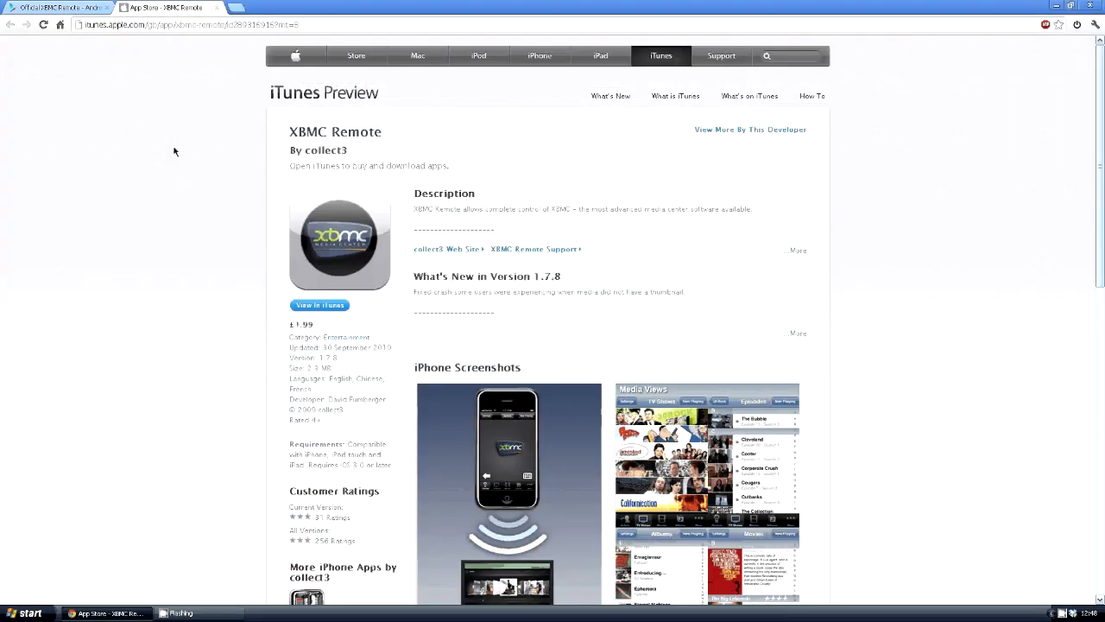
pyautogui.moveTo(222, 331)
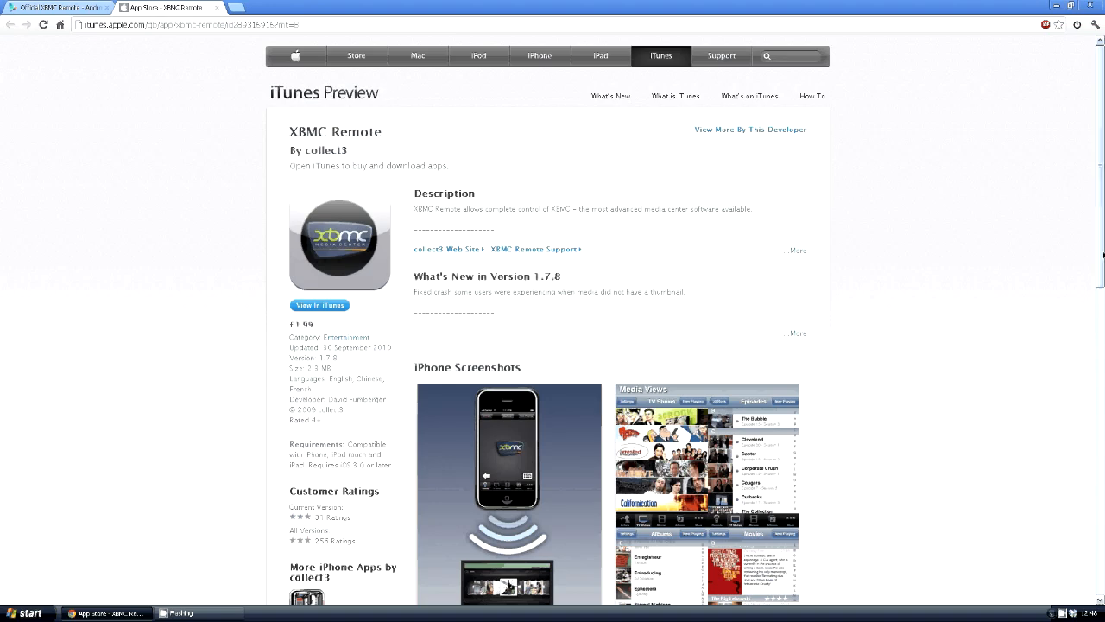
pyautogui.scroll(-3)
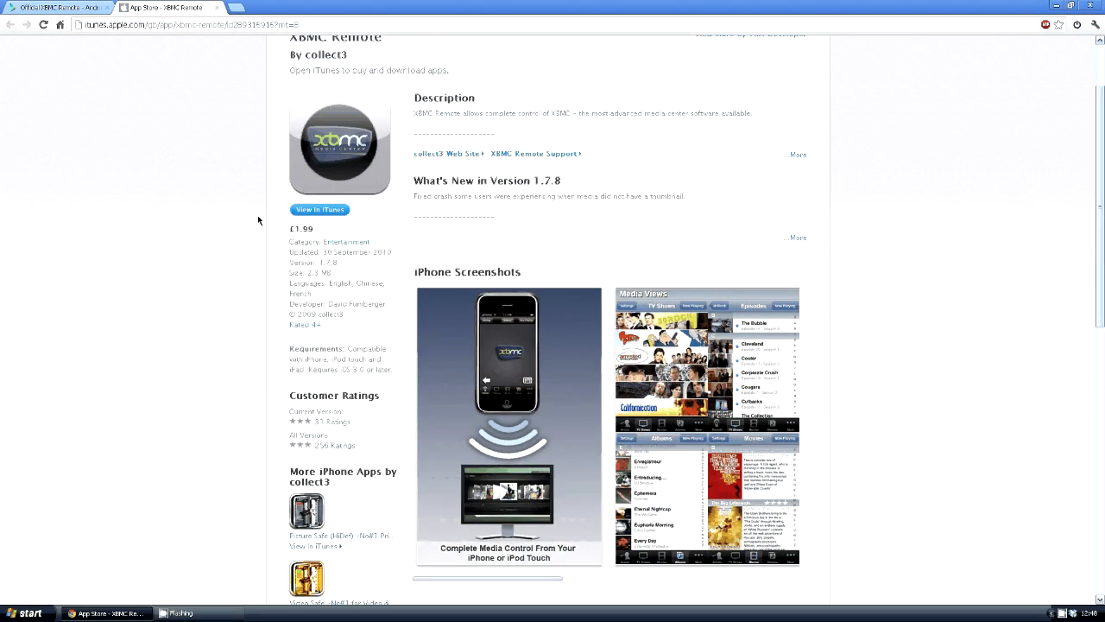
pyautogui.moveTo(125, 153)
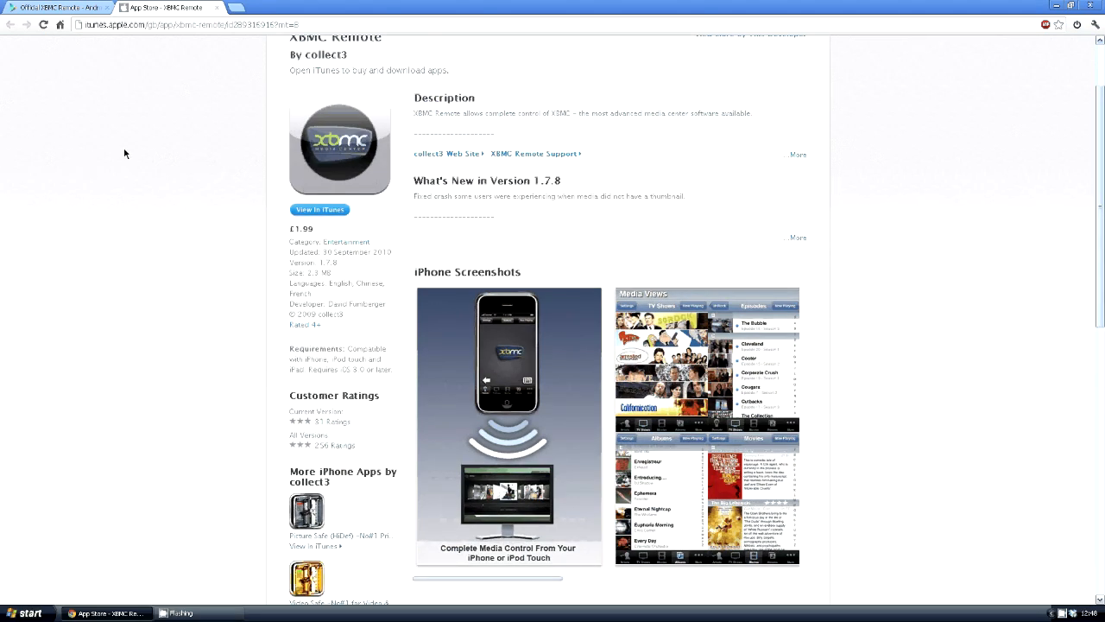
# Return to the Official XBMC Remote tab on Google Play.
pyautogui.click(160, 7)
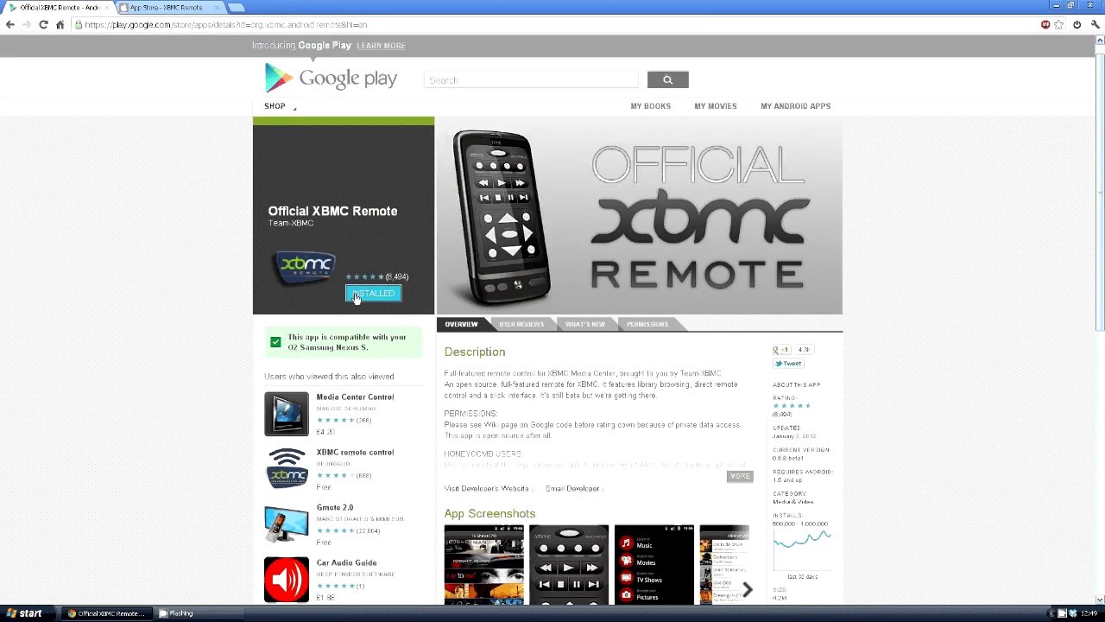
pyautogui.moveTo(252, 290)
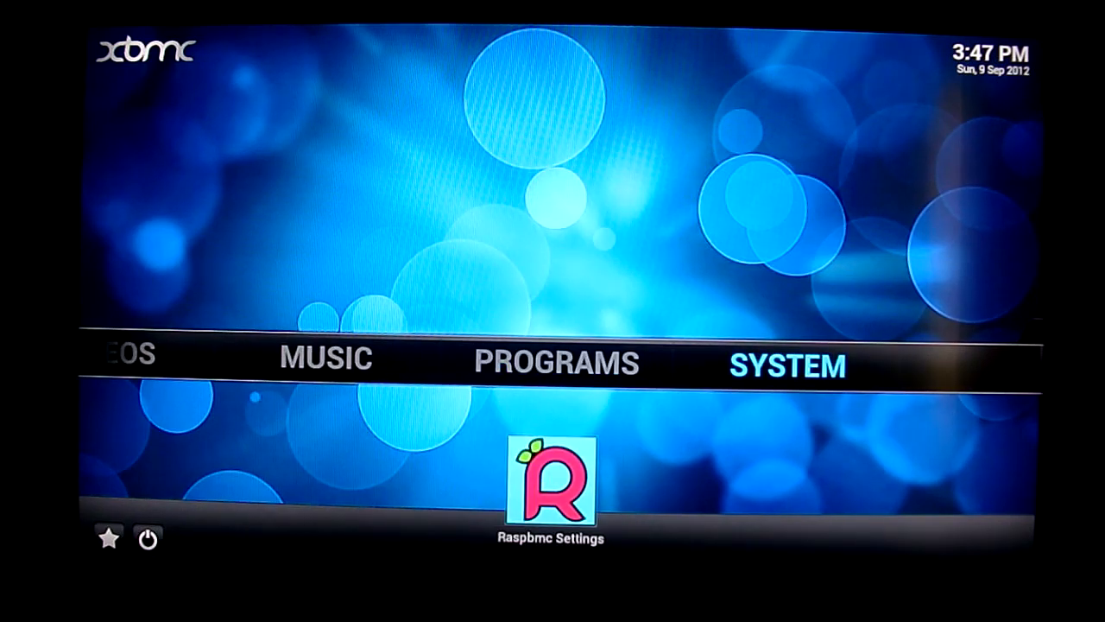
# Go through System > Settings into XBMC's Services section with its UPnP options.
pyautogui.click(786, 363)
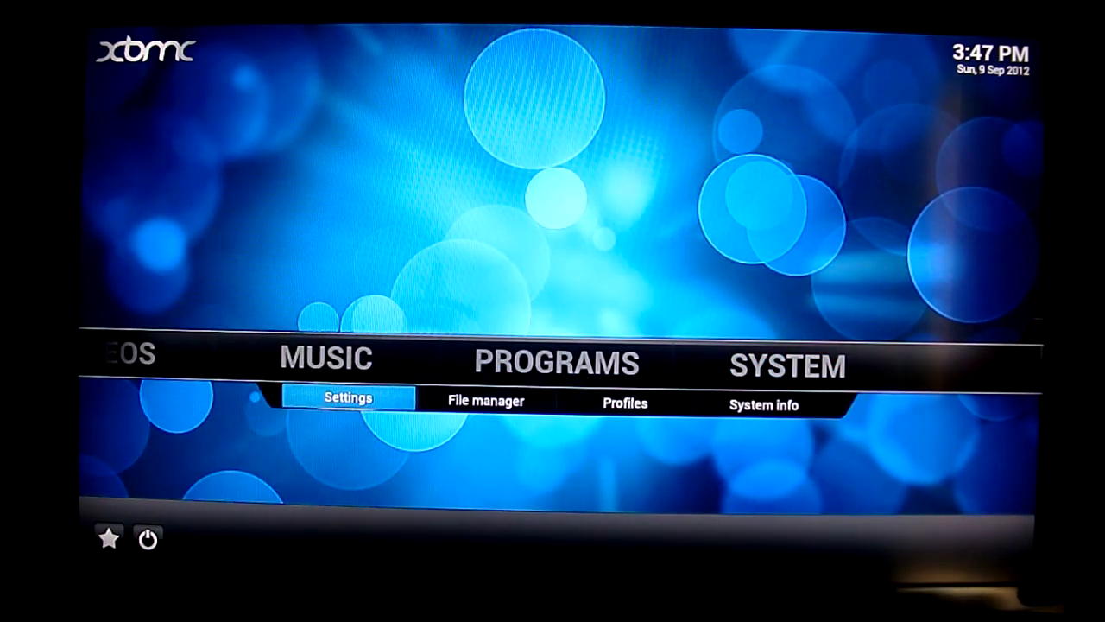
pyautogui.click(347, 397)
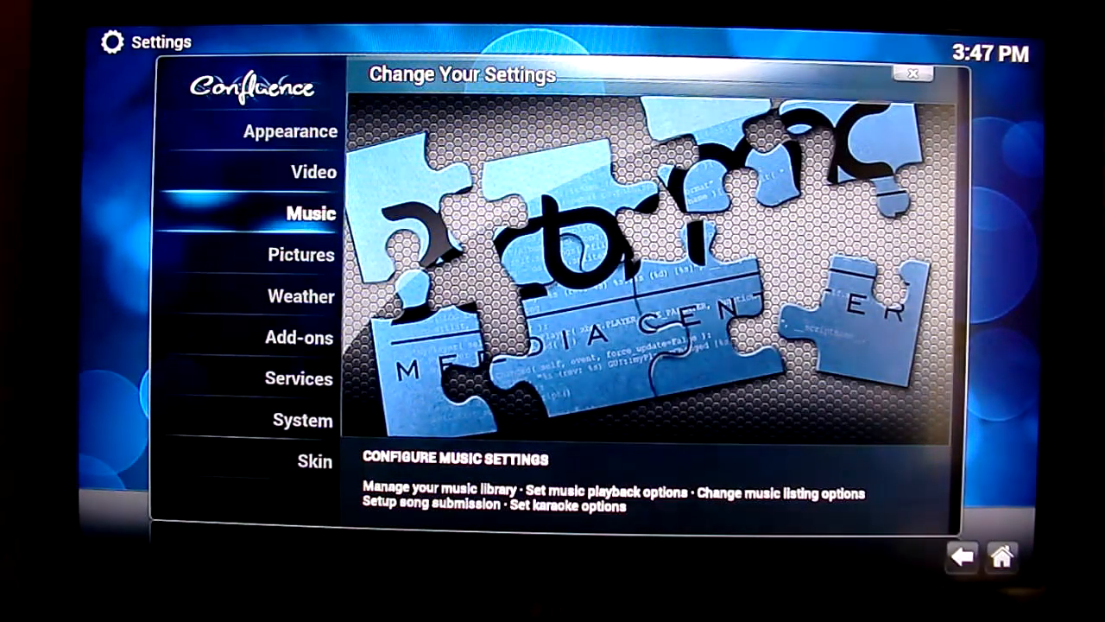
pyautogui.click(298, 379)
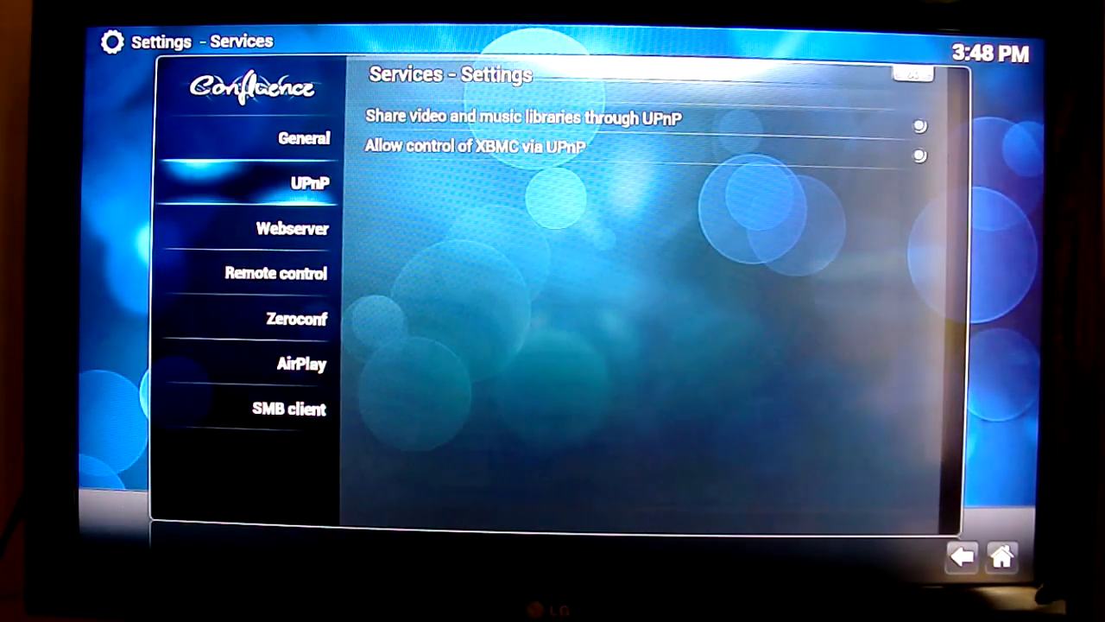
pyautogui.click(293, 228)
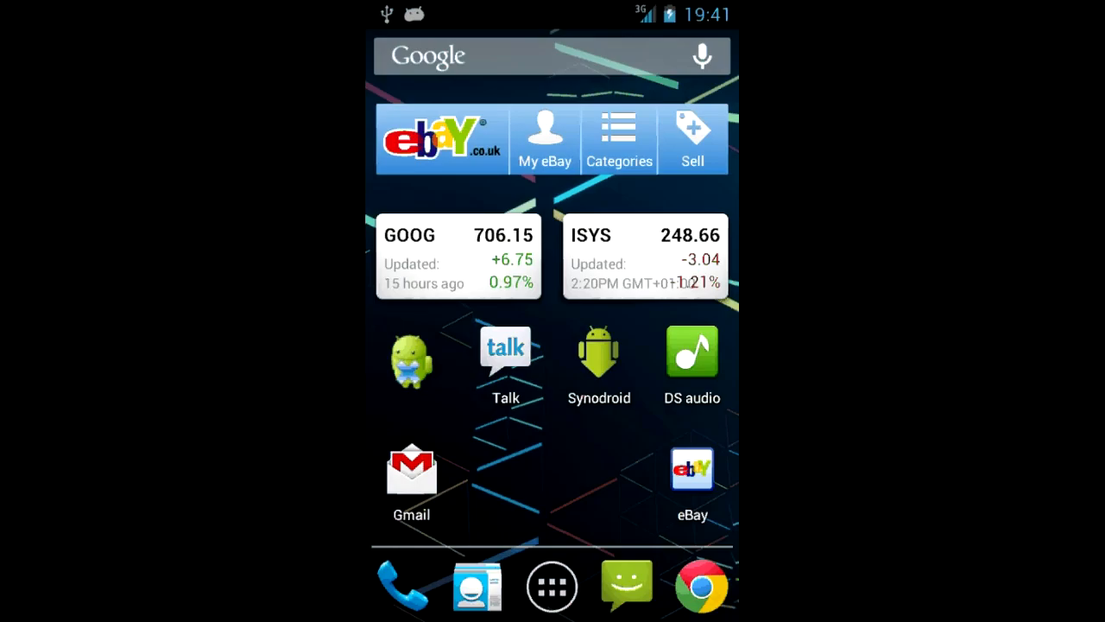
# Switch the phone's Wi-Fi on from quick settings, then open the All Apps drawer.
pyautogui.moveTo(553, 7); pyautogui.dragTo(553, 328)
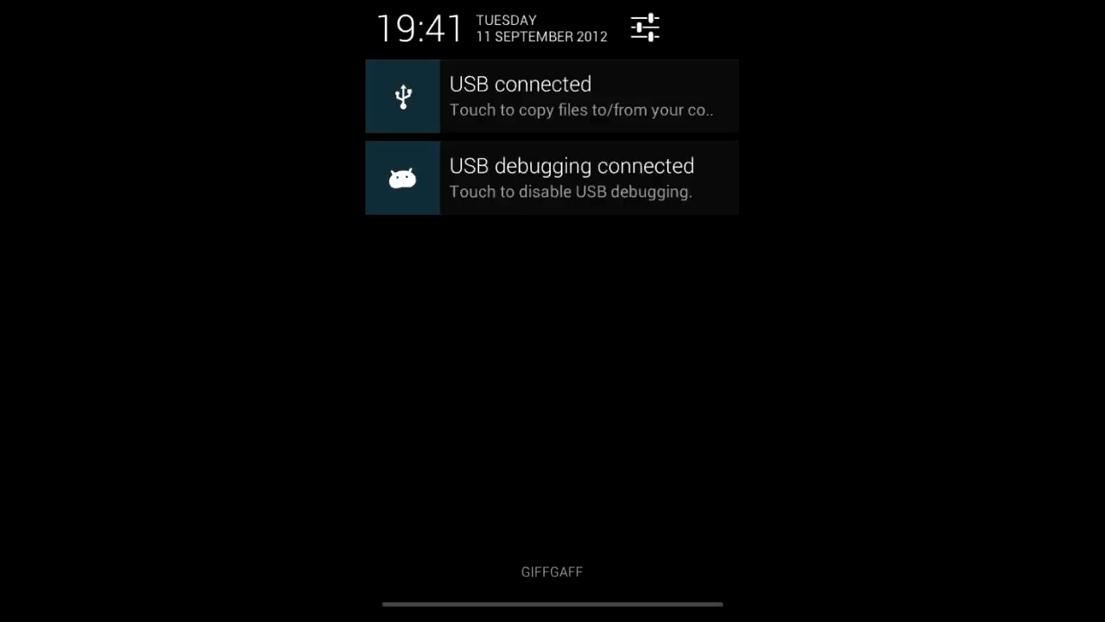
pyautogui.click(644, 27)
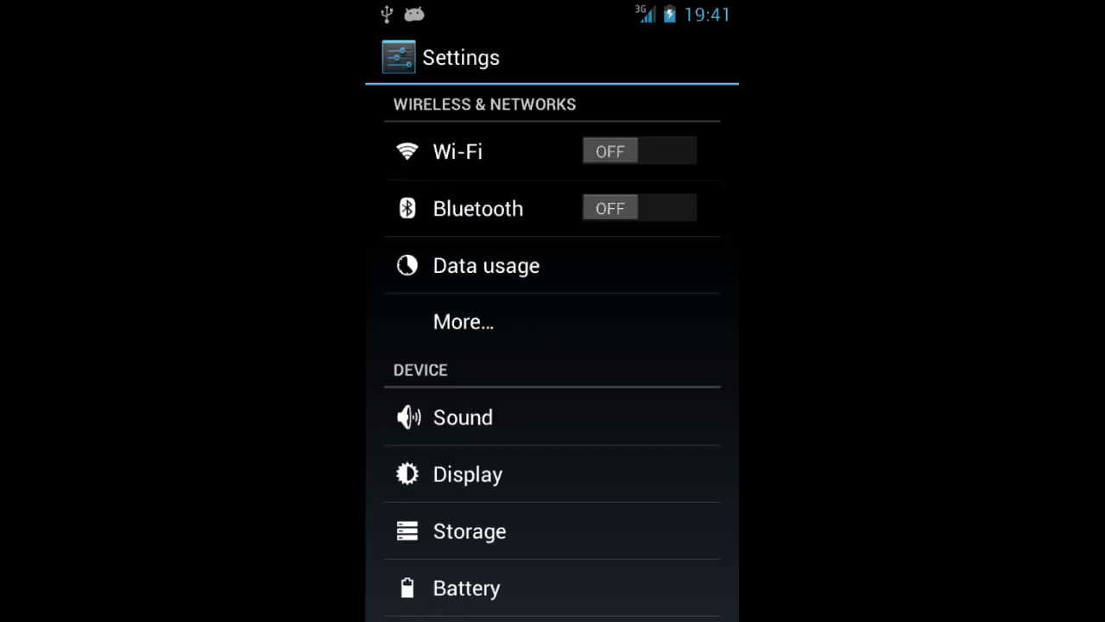
pyautogui.click(639, 150)
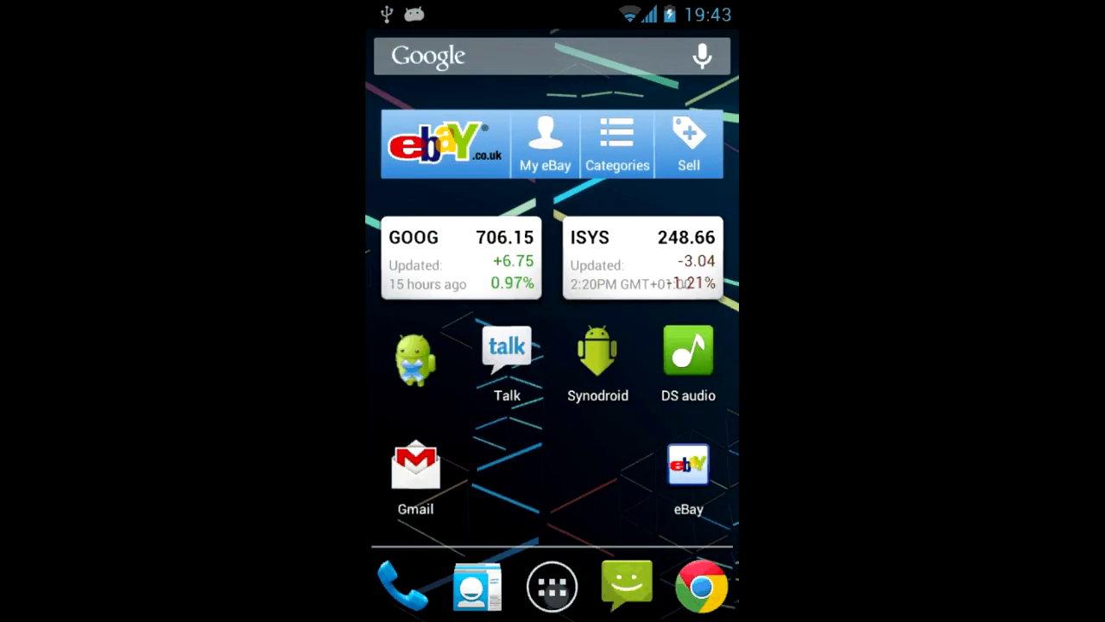
pyautogui.click(552, 585)
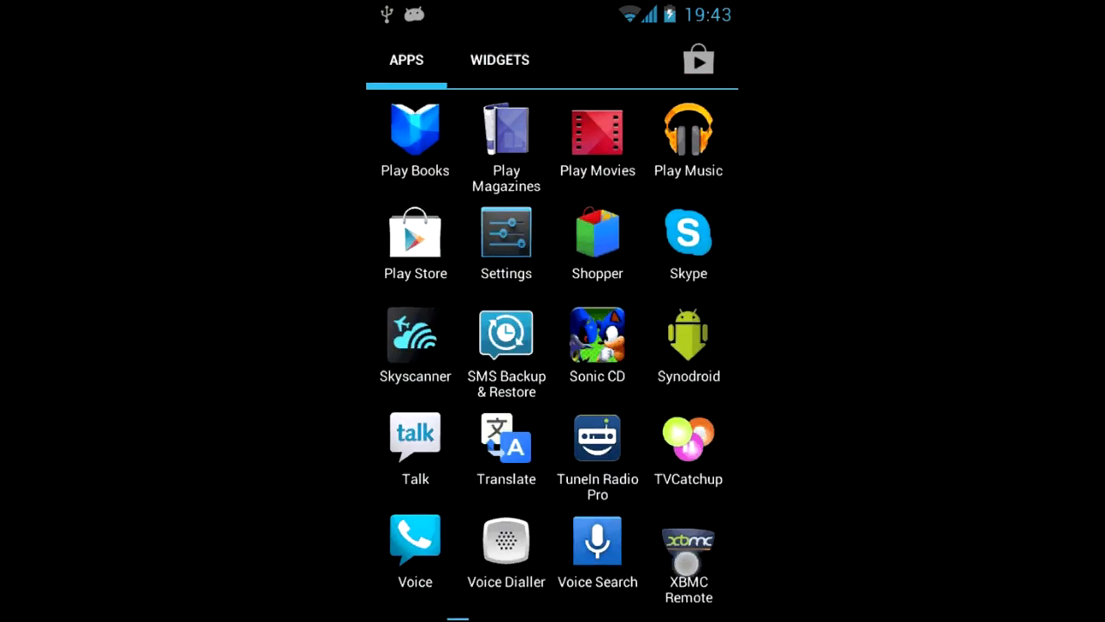
# Launch XBMC Remote, dismiss the no-hosts message, and choose Add Host.
pyautogui.click(688, 551)
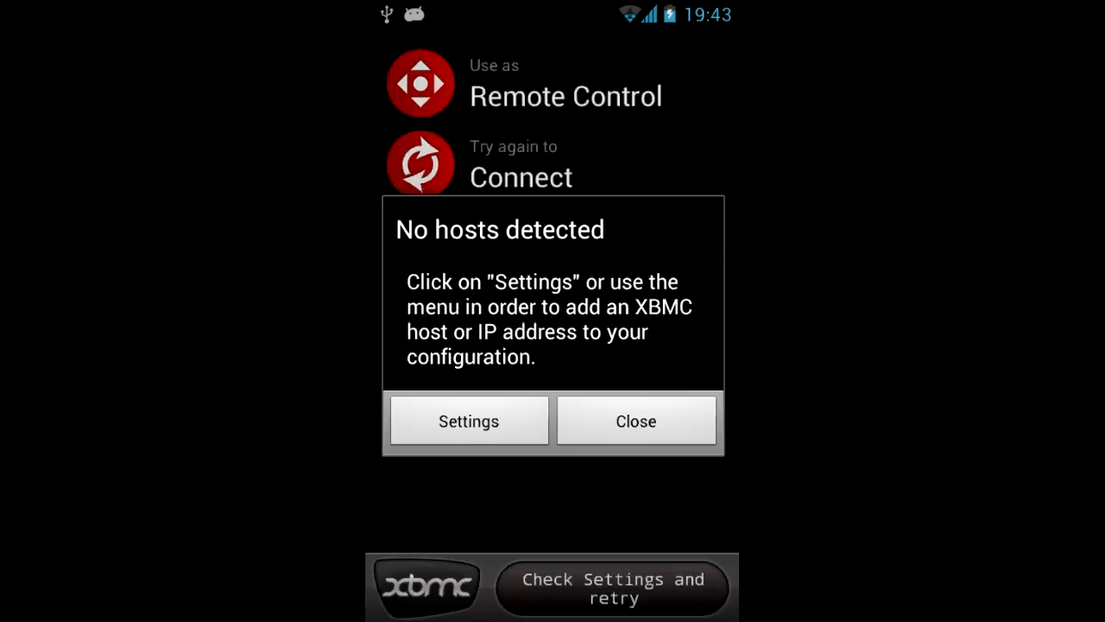
pyautogui.click(468, 420)
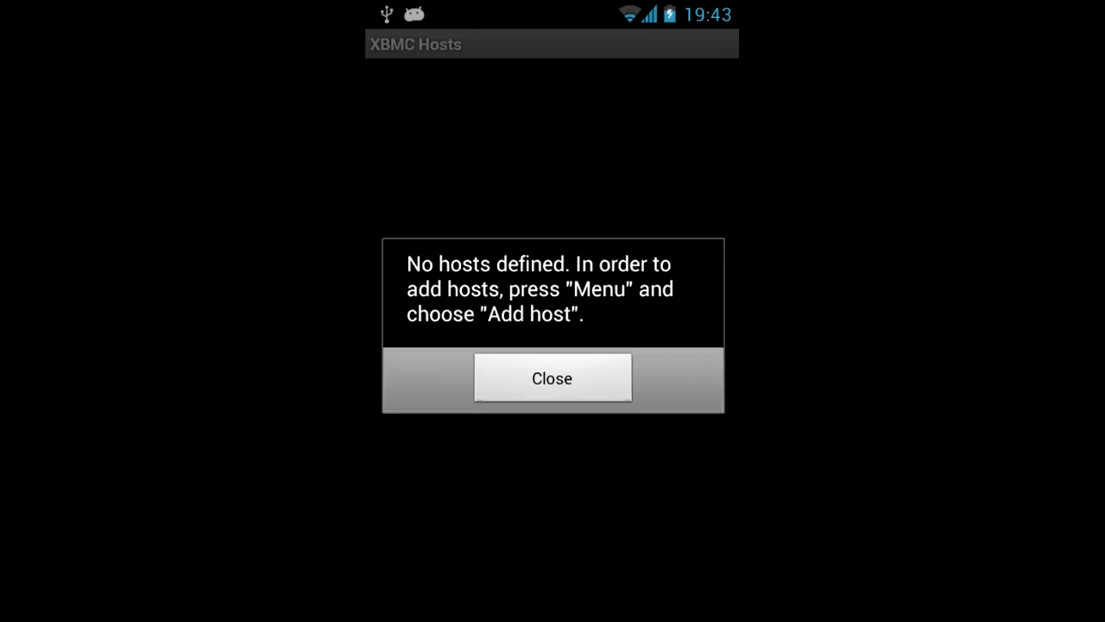
pyautogui.click(552, 378)
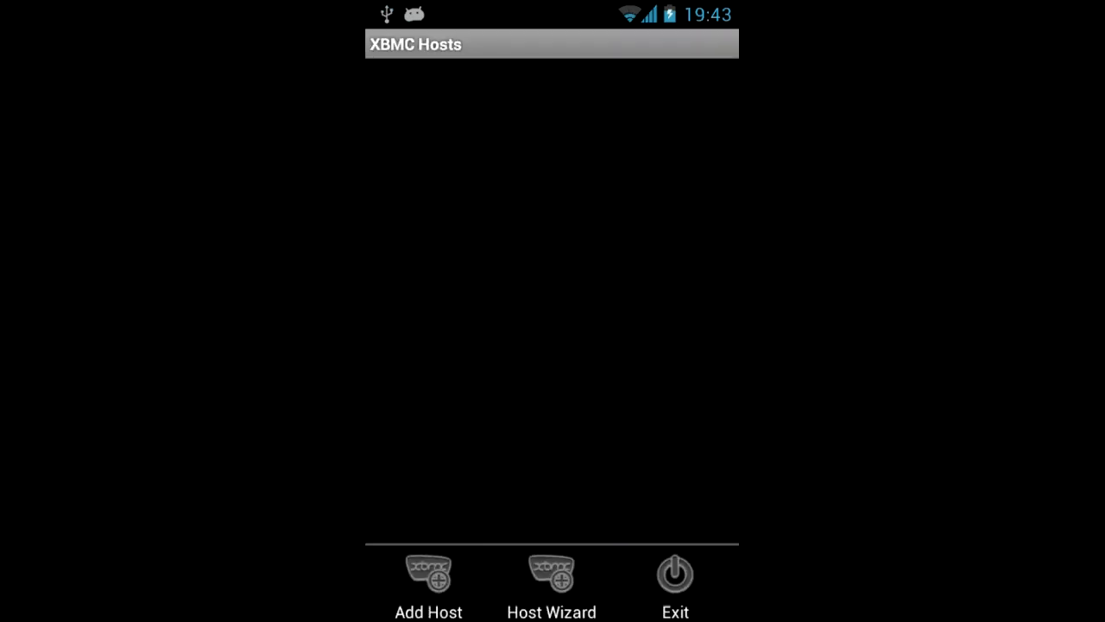
pyautogui.click(428, 579)
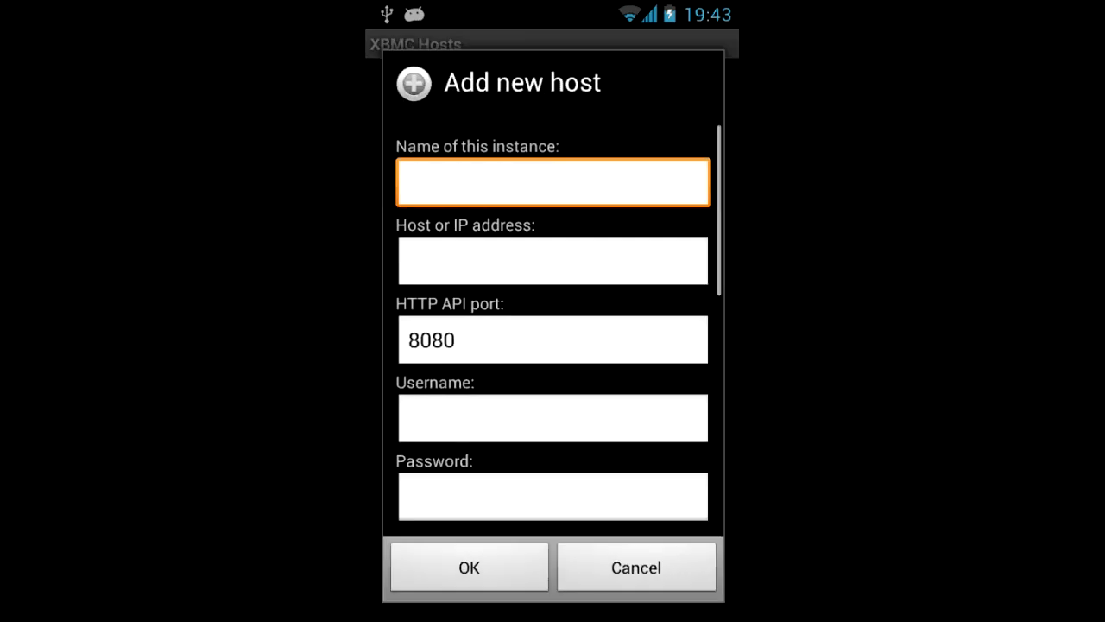
# Enter host Raspbmc at 192.168.1.85, port 80, username xbmc, and confirm.
pyautogui.click(553, 181)
pyautogui.write('Rasp')
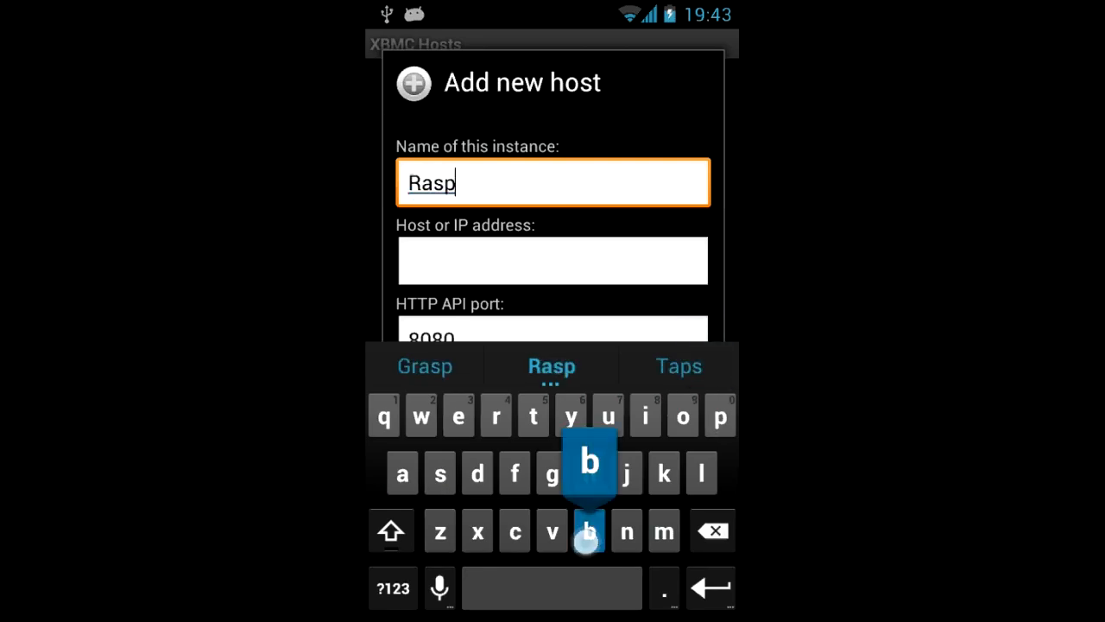
pyautogui.write('bmc')
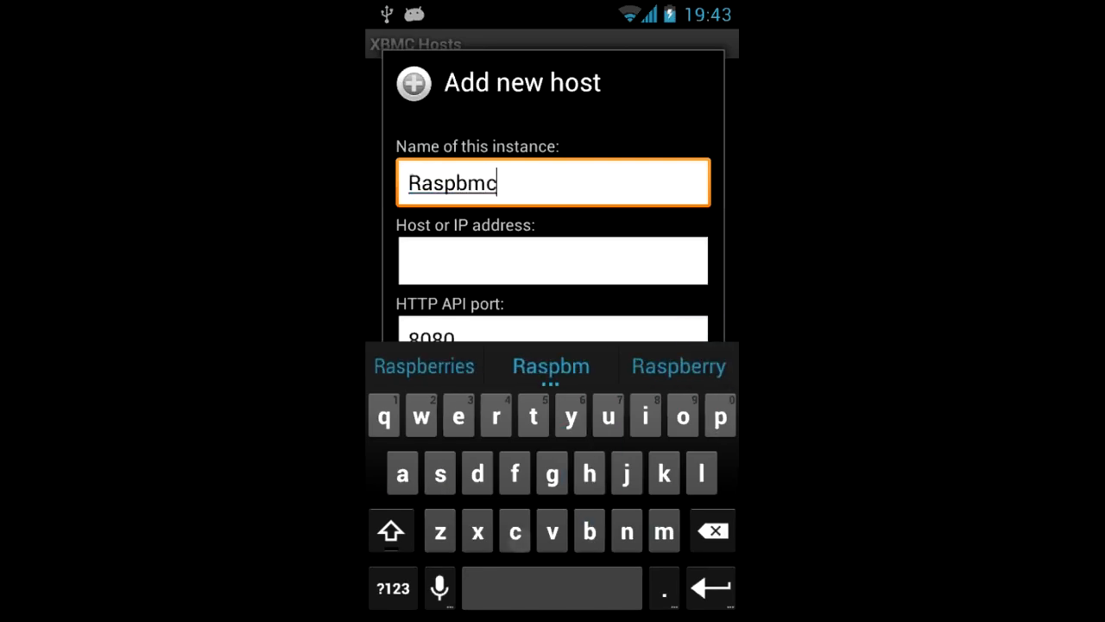
pyautogui.click(552, 260)
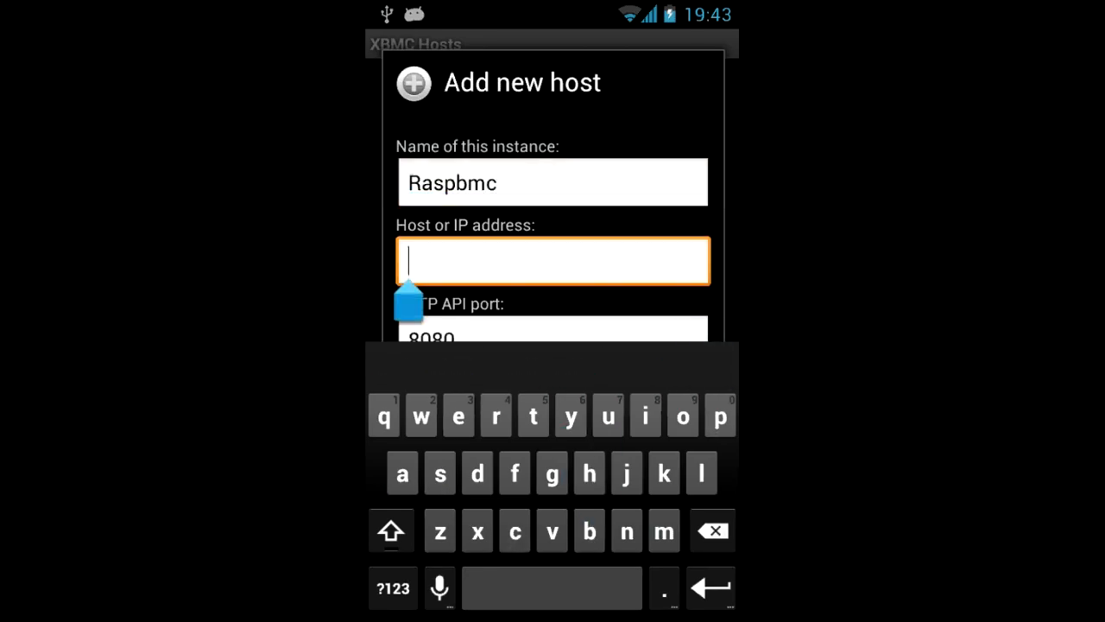
pyautogui.click(392, 587)
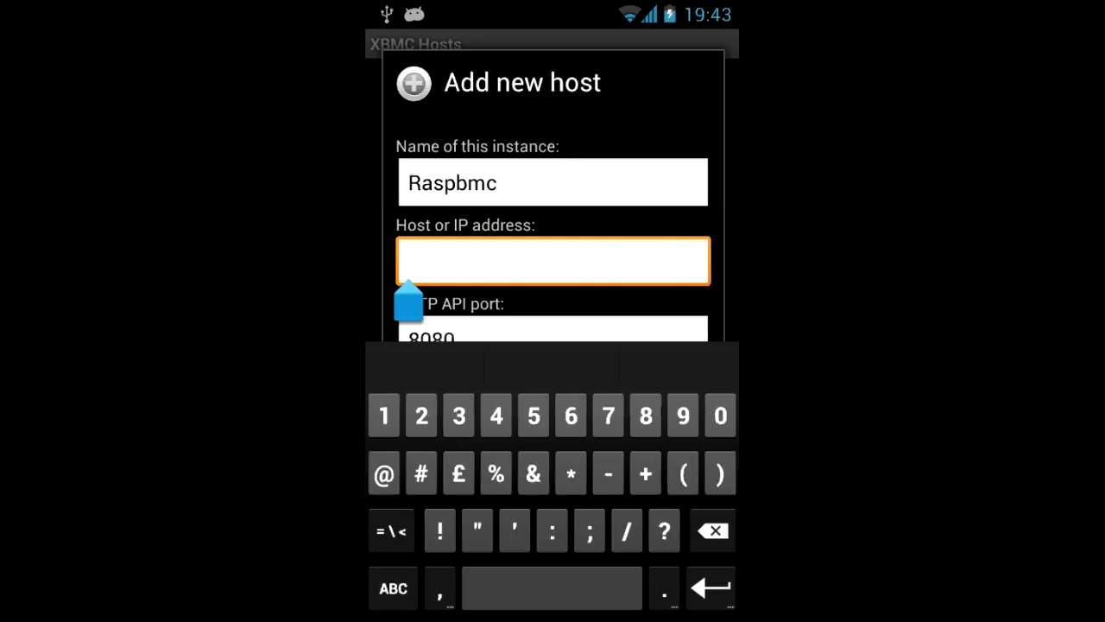
pyautogui.write('192.168.1.85')
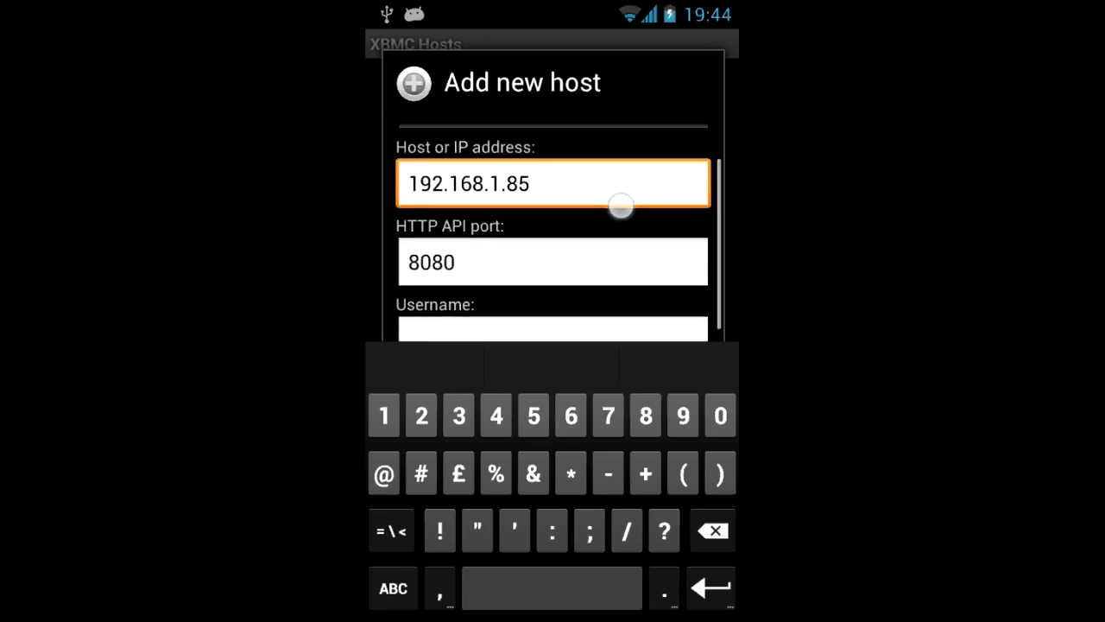
pyautogui.click(552, 261)
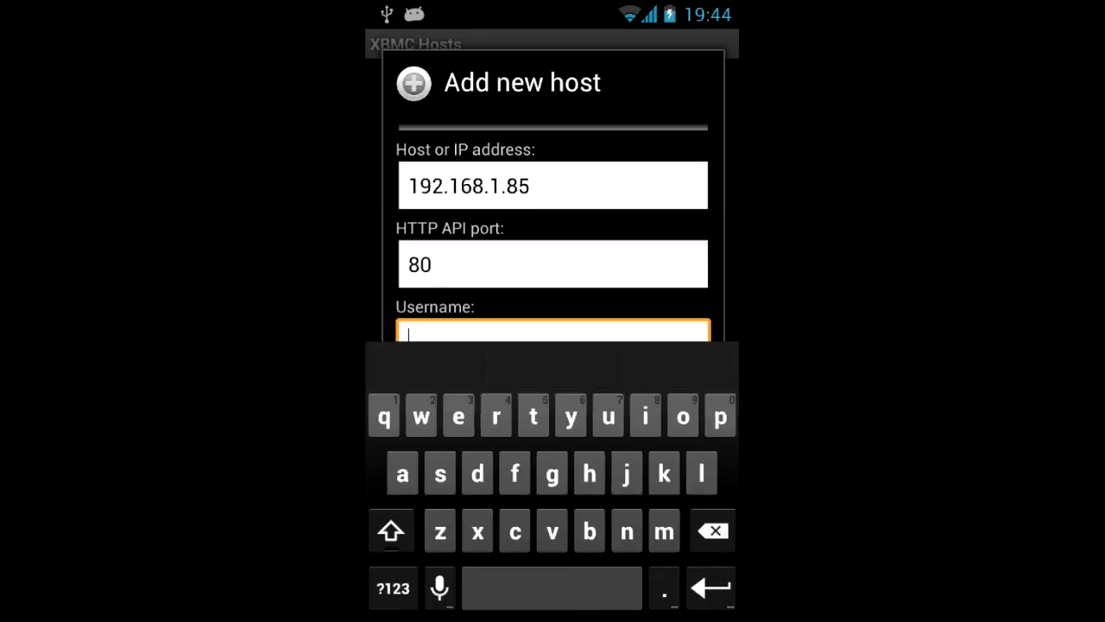
pyautogui.write('xb')
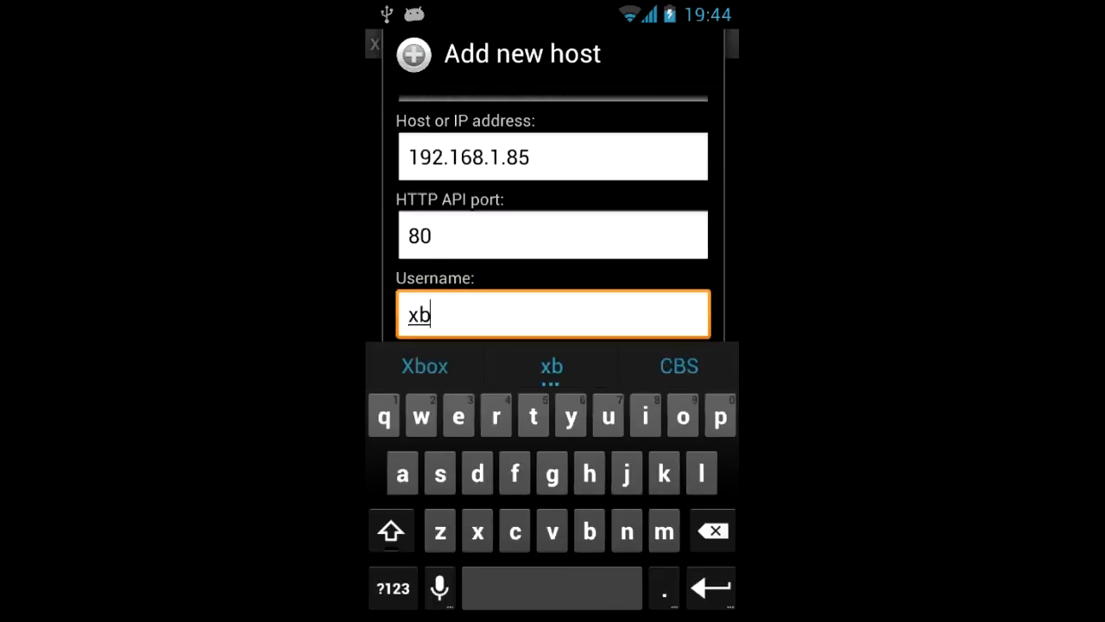
pyautogui.write('mc')
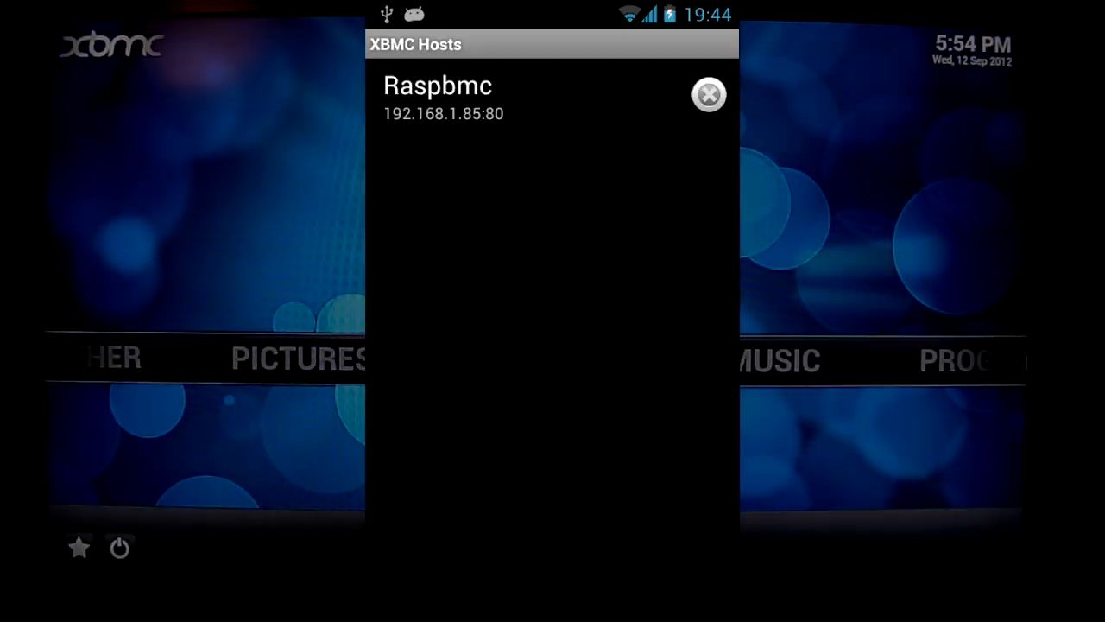
pyautogui.click(709, 95)
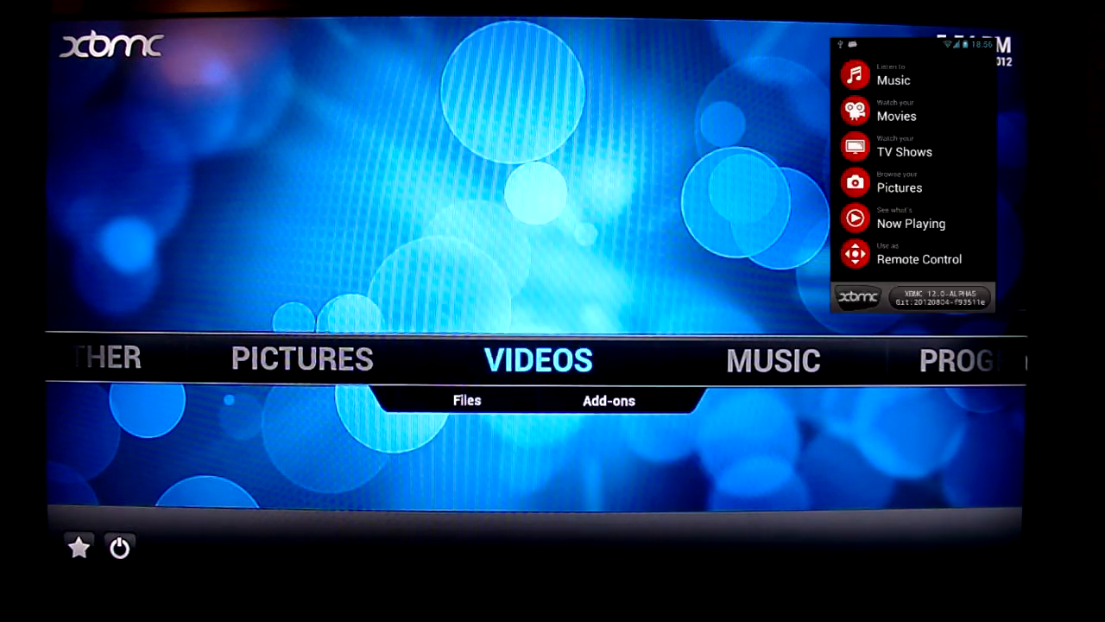
# Open Remote Control from the XBMC Remote home screen.
pyautogui.click(919, 259)
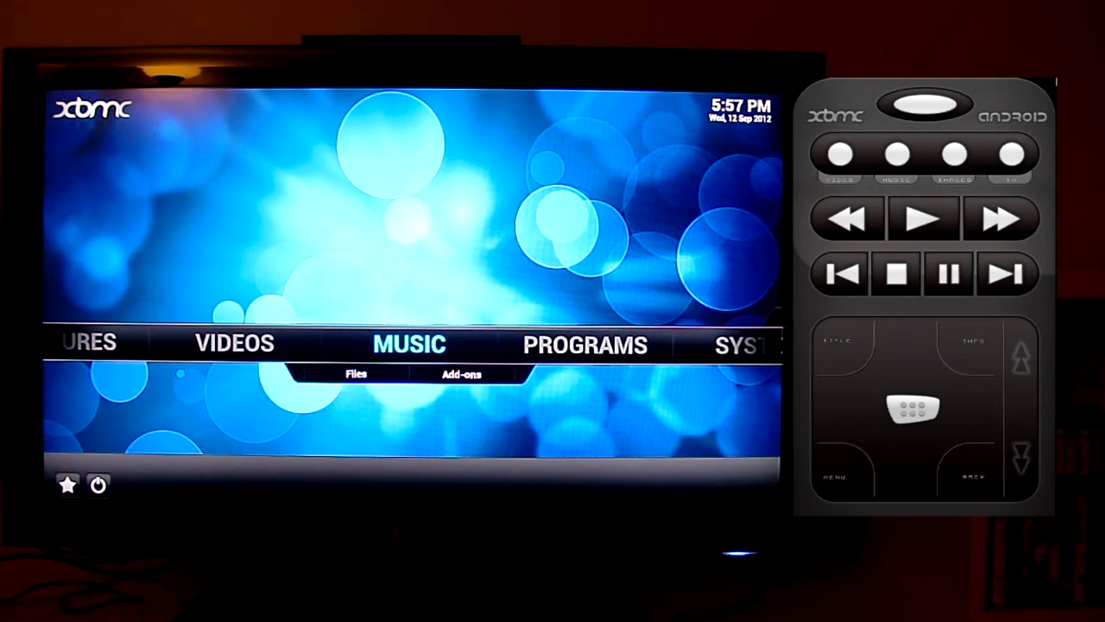
# Navigate the TV to Videos > Files and play a Curb Your Enthusiasm episode.
pyautogui.click(1021, 406)
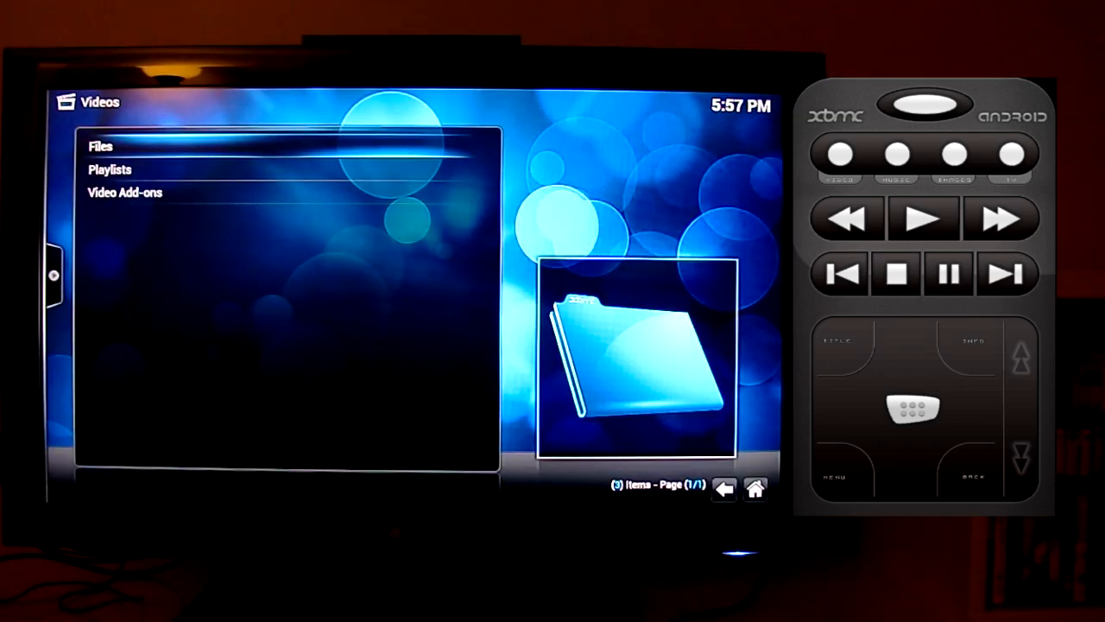
pyautogui.click(101, 146)
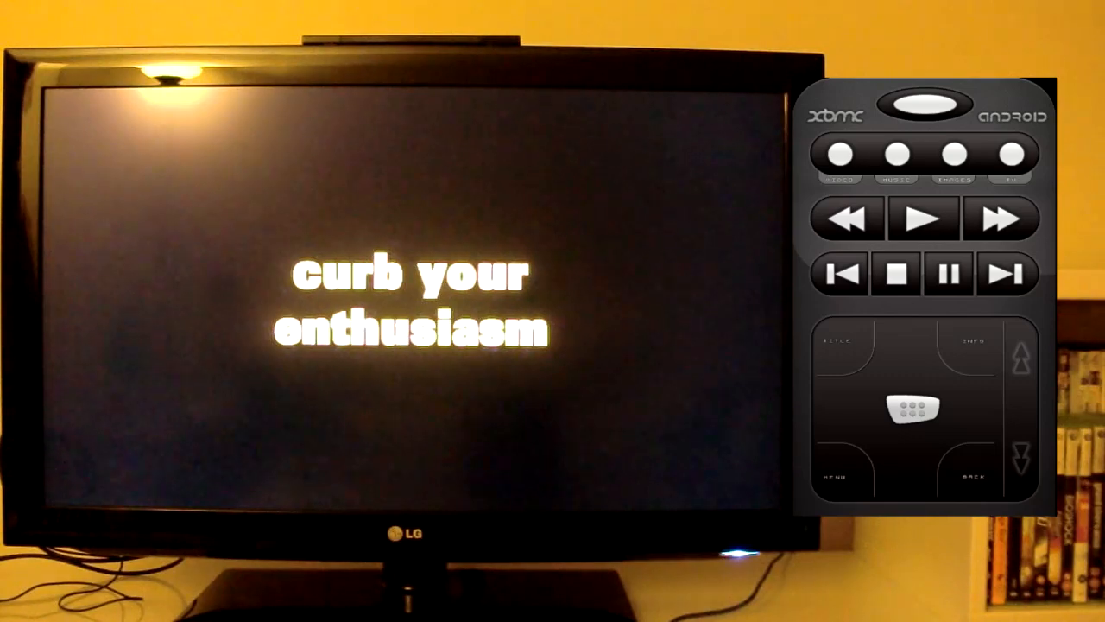
# Stop the Curb Your Enthusiasm episode and return to the remote's home menu.
pyautogui.click(924, 217)
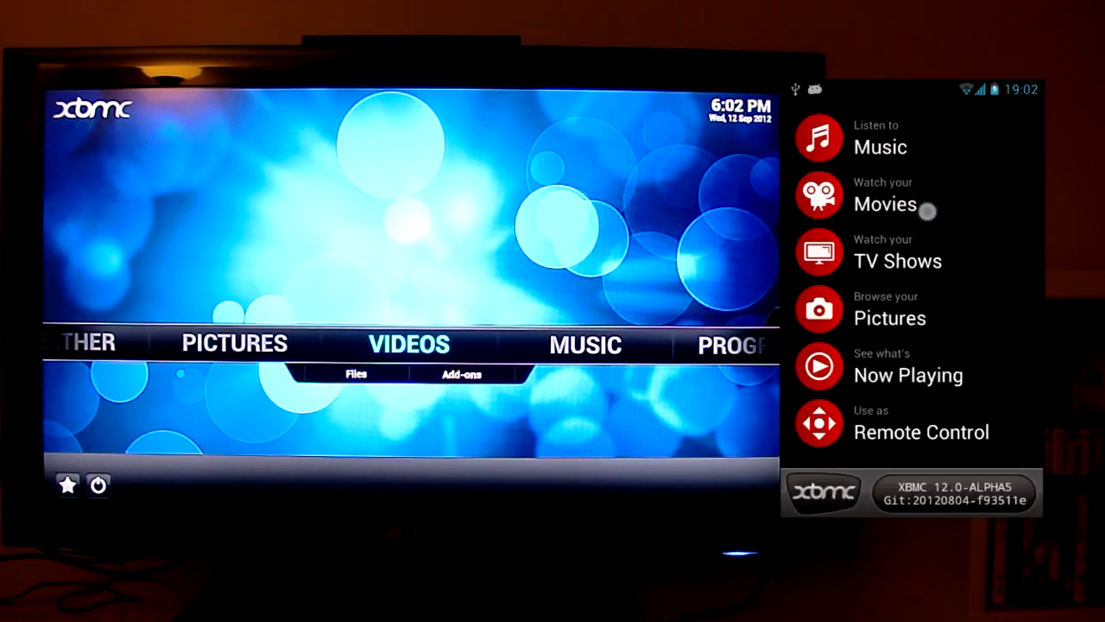
pyautogui.click(884, 194)
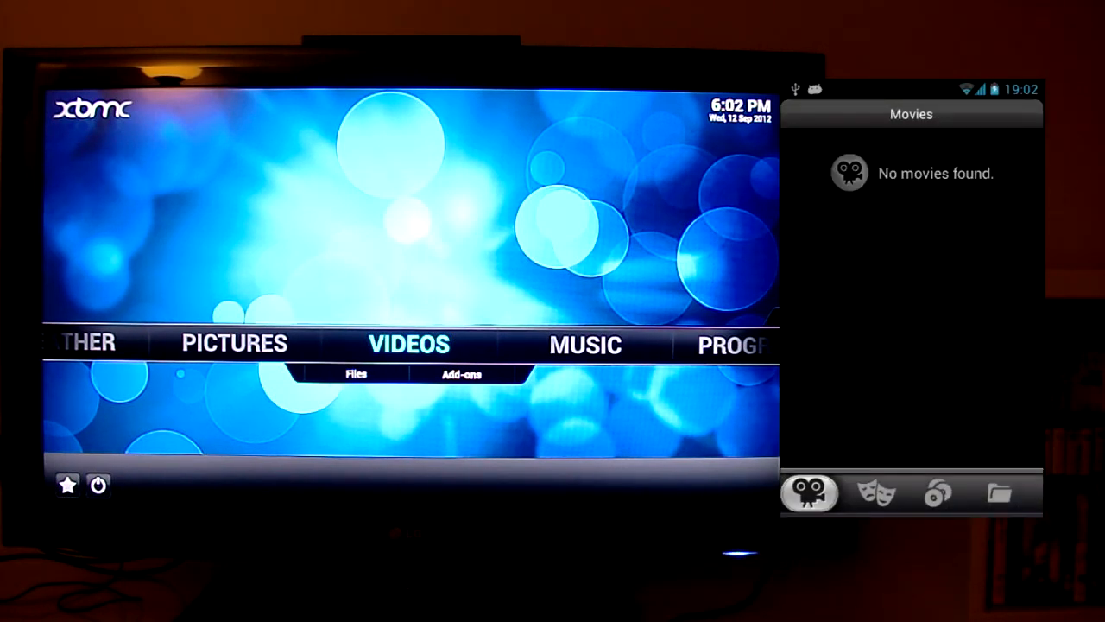
pyautogui.click(999, 493)
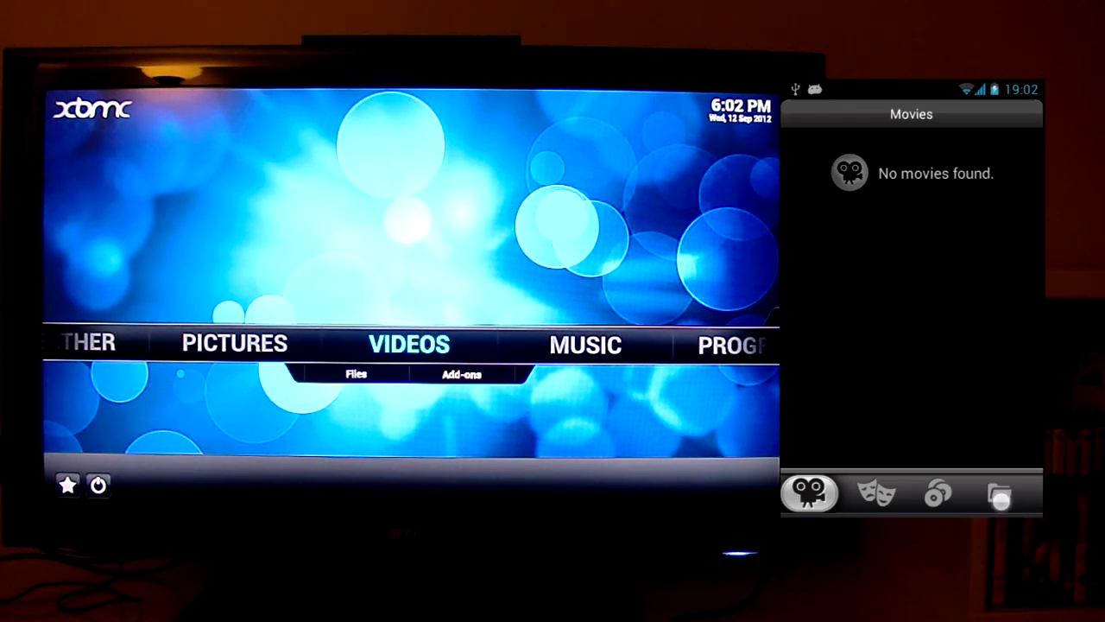
pyautogui.click(998, 493)
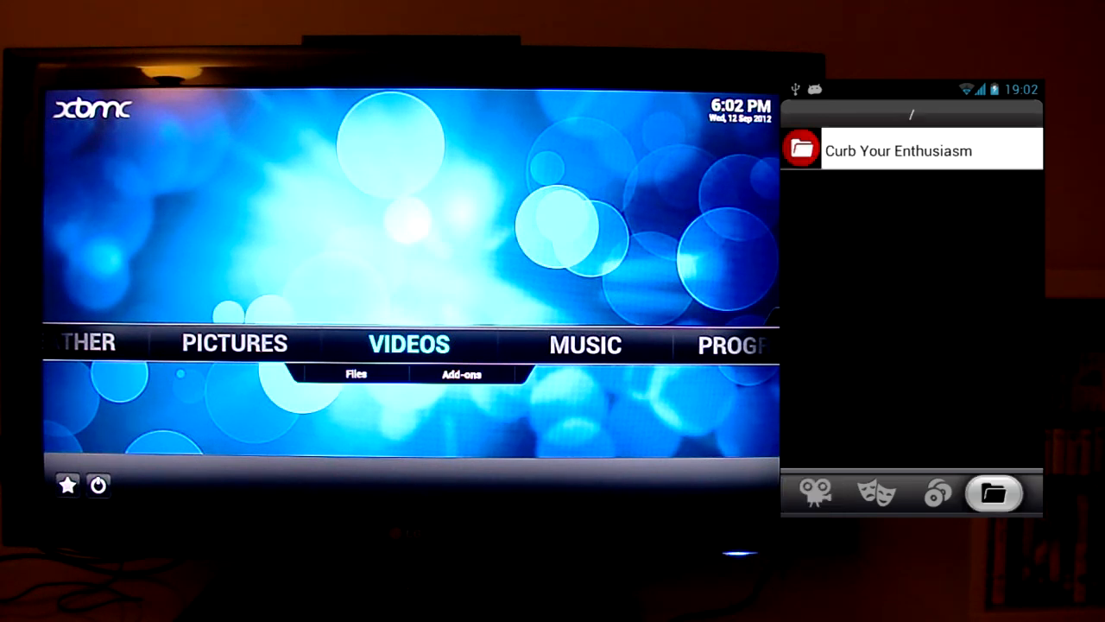
pyautogui.click(898, 150)
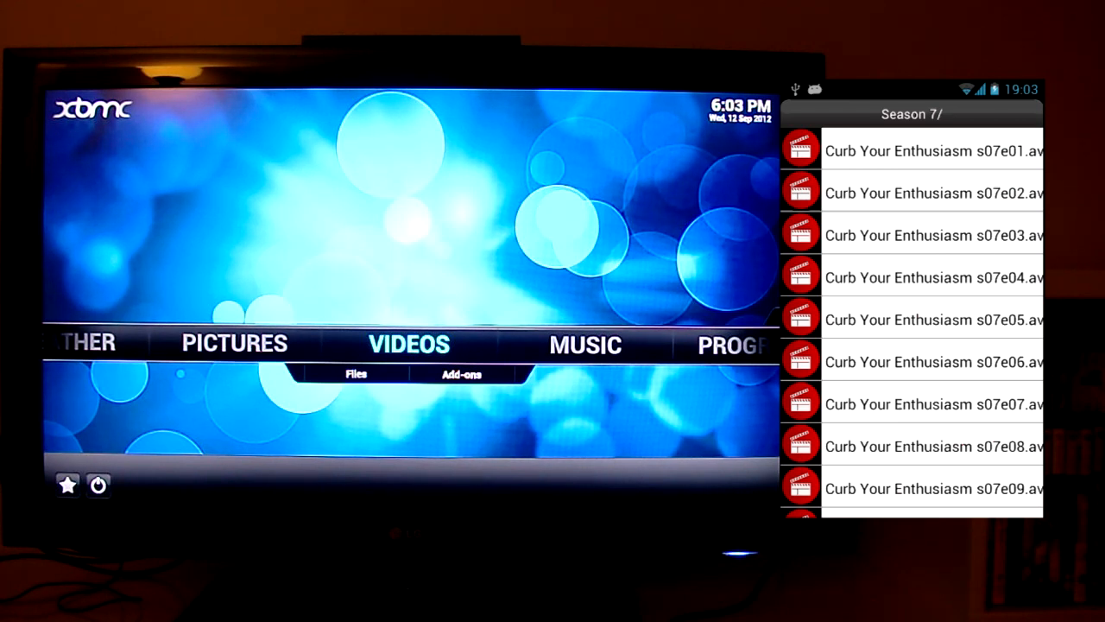
pyautogui.click(933, 235)
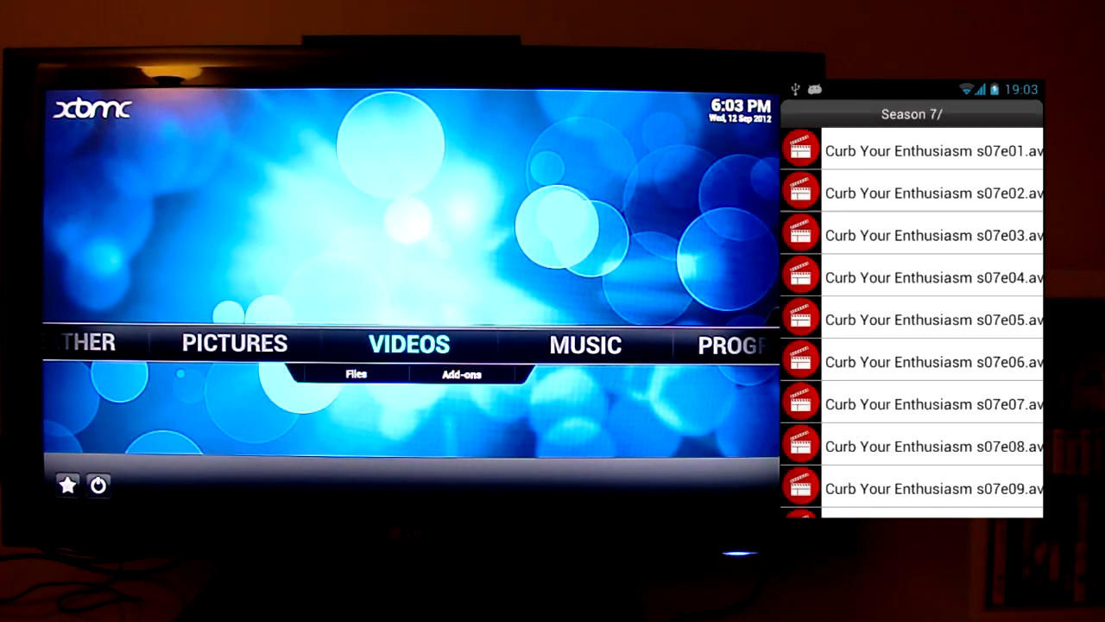
pyautogui.click(933, 235)
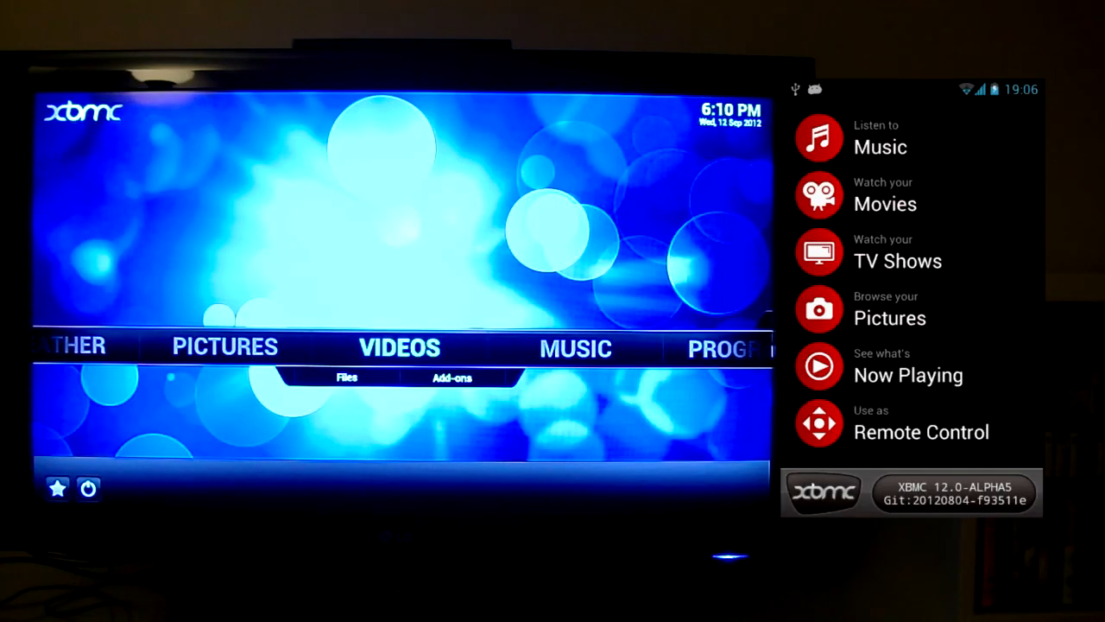
# Open Music in XBMC Remote and browse into the Air folder's albums.
pyautogui.click(880, 147)
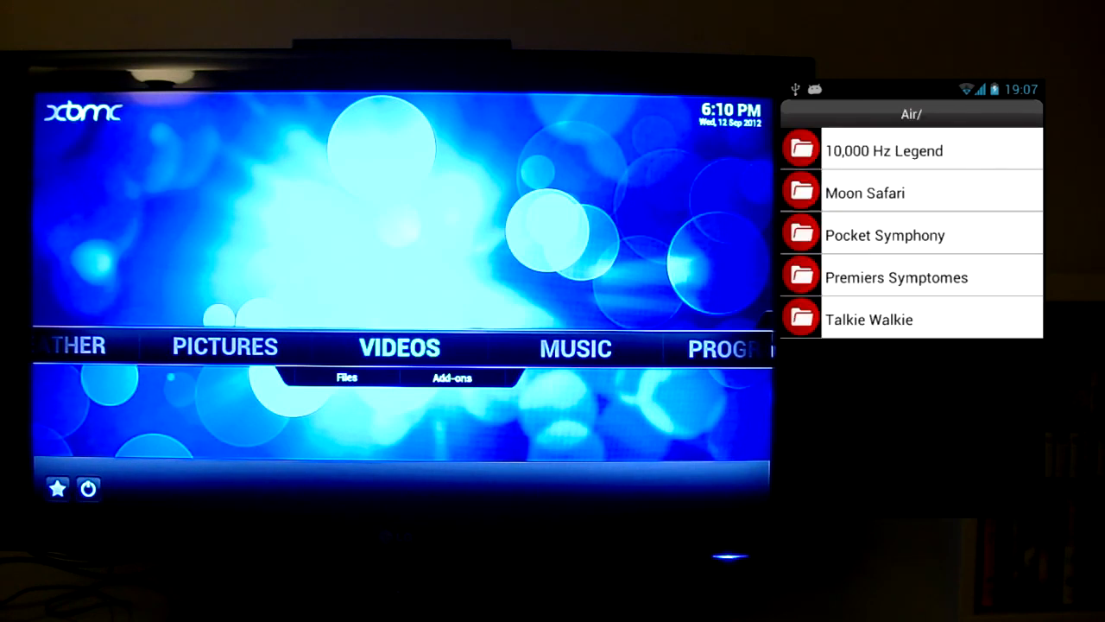
pyautogui.click(883, 150)
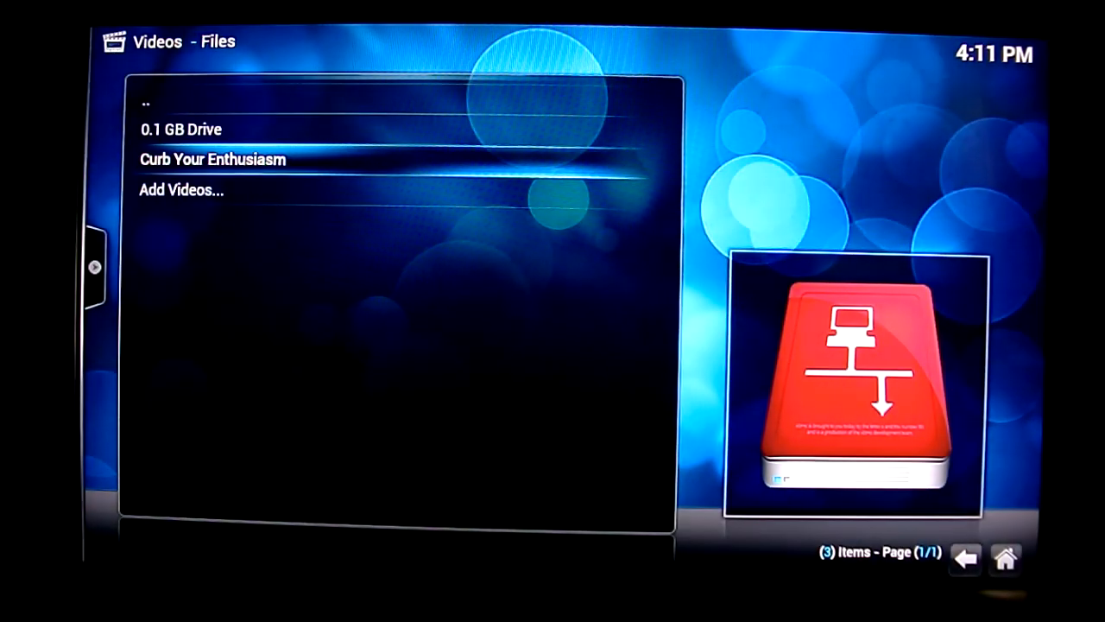
# Add a new video source by browsing to The River folder and confirming it.
pyautogui.click(181, 189)
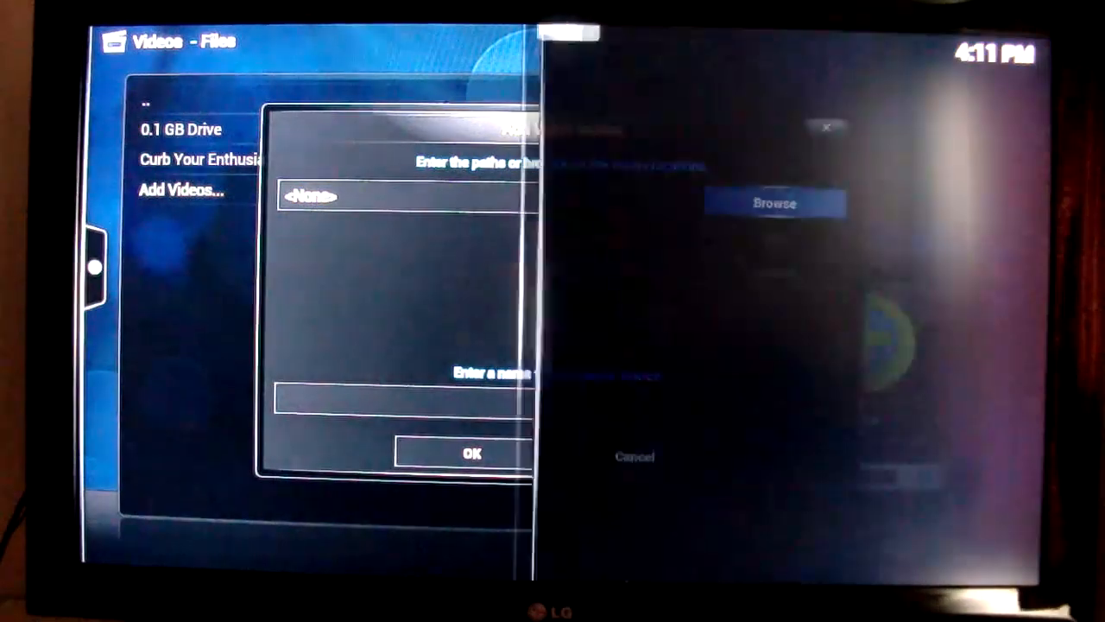
pyautogui.click(773, 202)
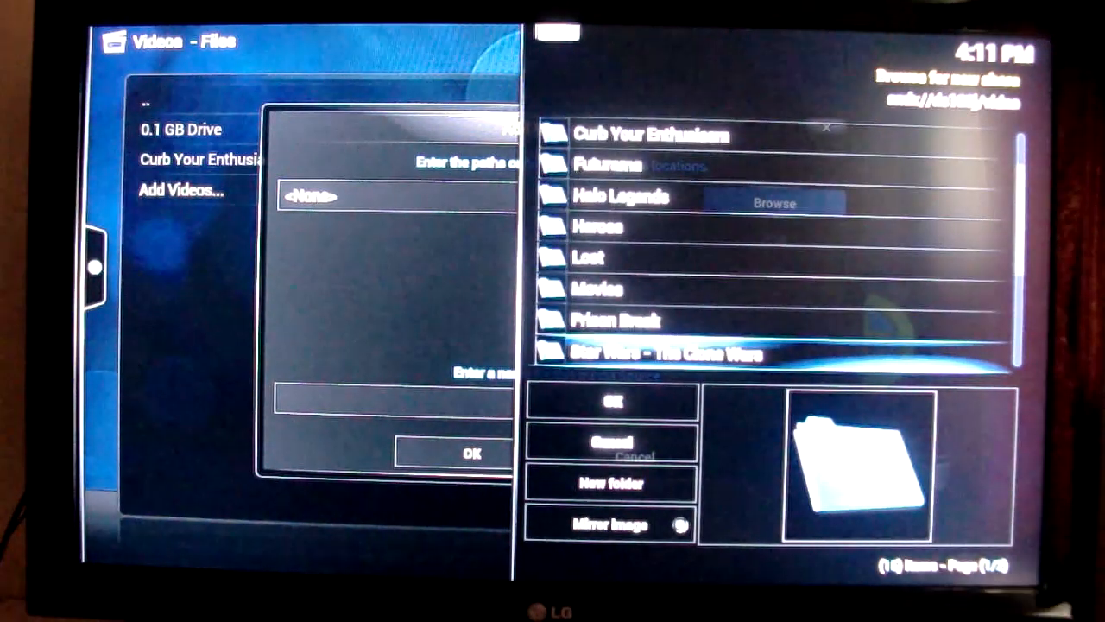
pyautogui.scroll(-3)
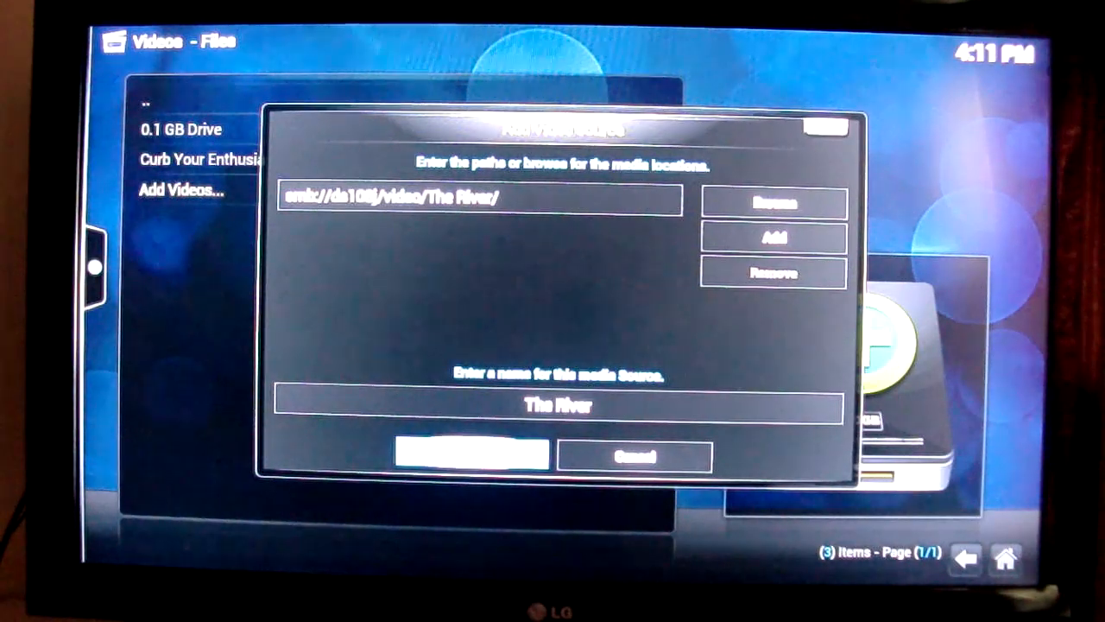
pyautogui.click(471, 453)
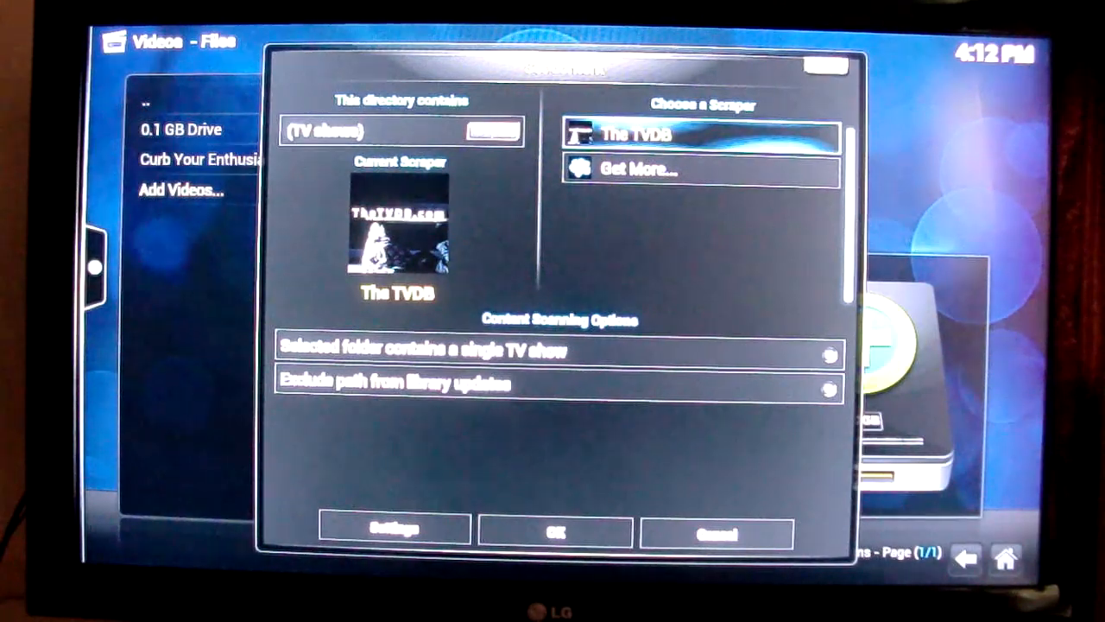
# Set The River's content to TV shows and accept refreshing info for the path.
pyautogui.click(552, 350)
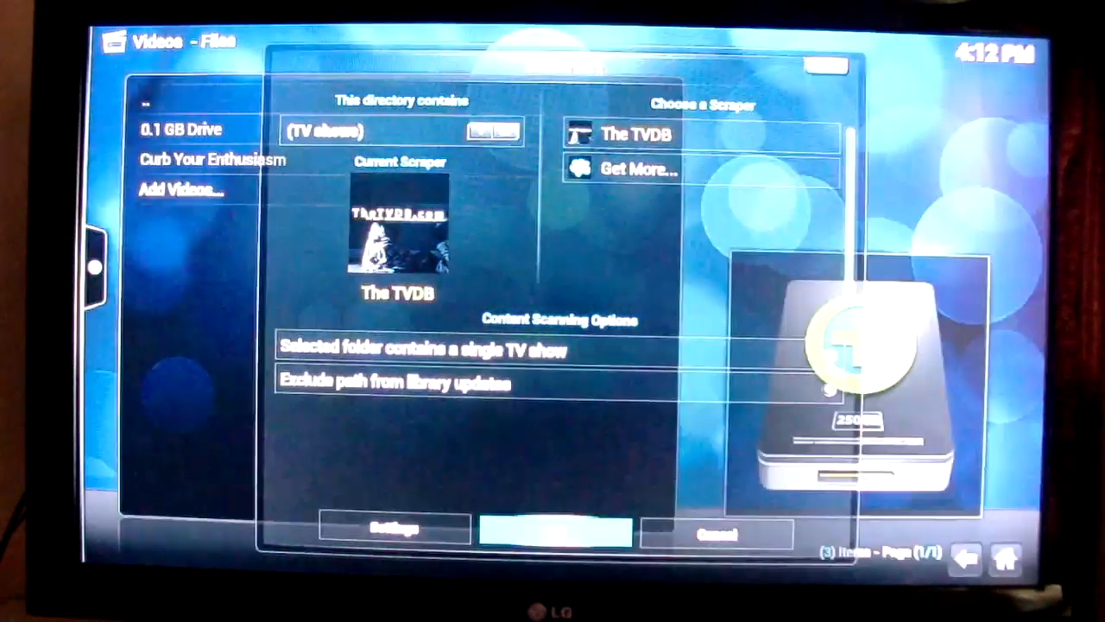
pyautogui.click(561, 534)
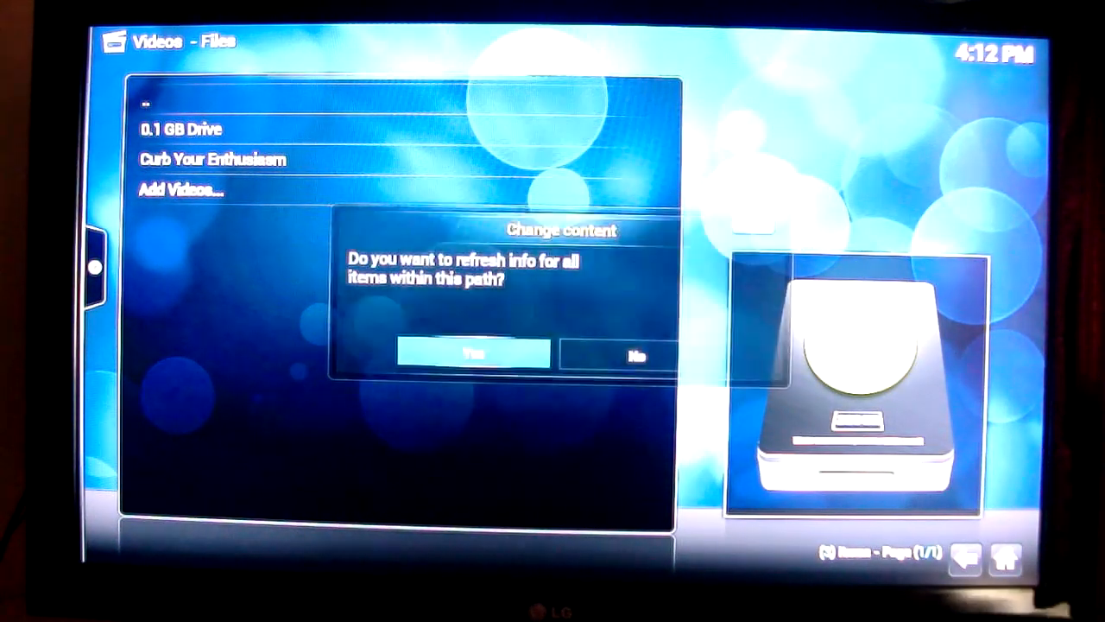
pyautogui.click(473, 354)
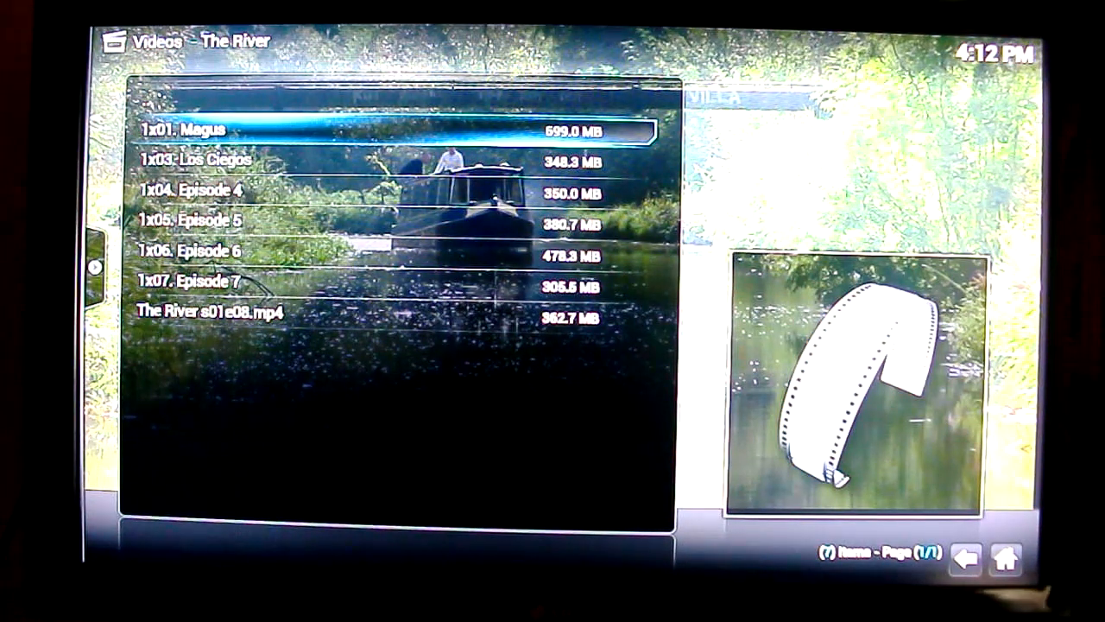
# Browse The River episodes, open options on 1x01. Magus, and go back to sources.
pyautogui.press('Down')
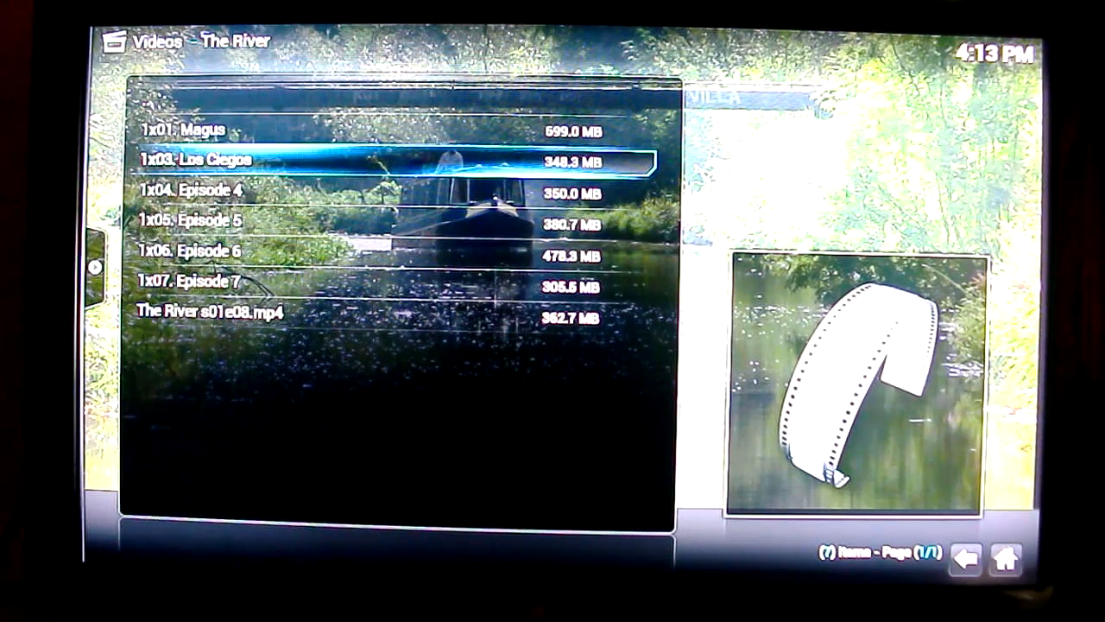
pyautogui.press('down')
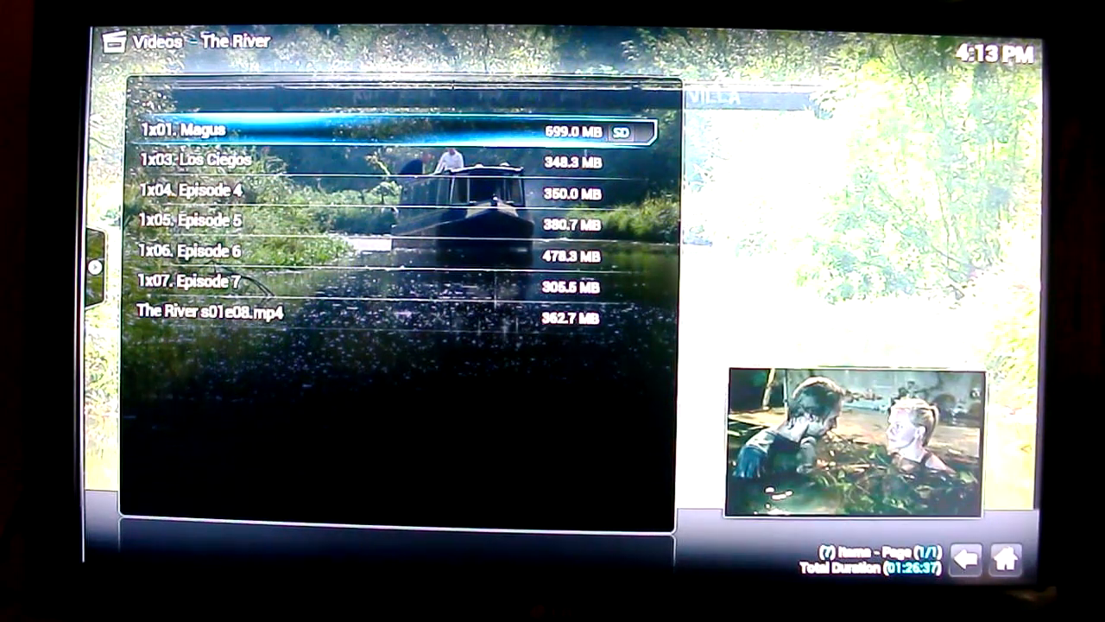
pyautogui.click(216, 130)
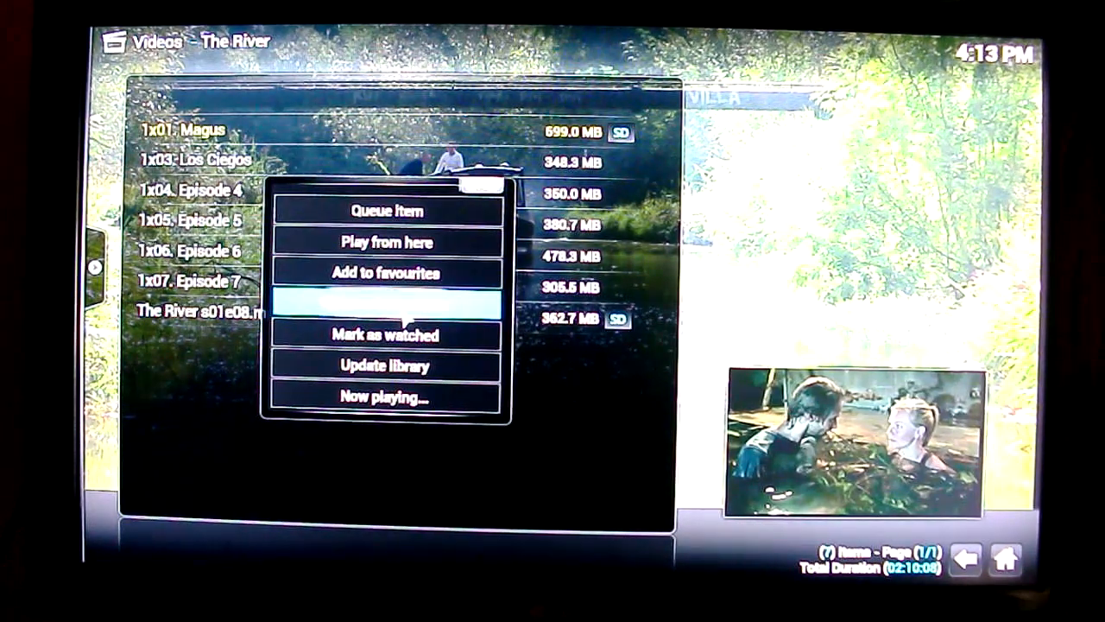
pyautogui.click(385, 304)
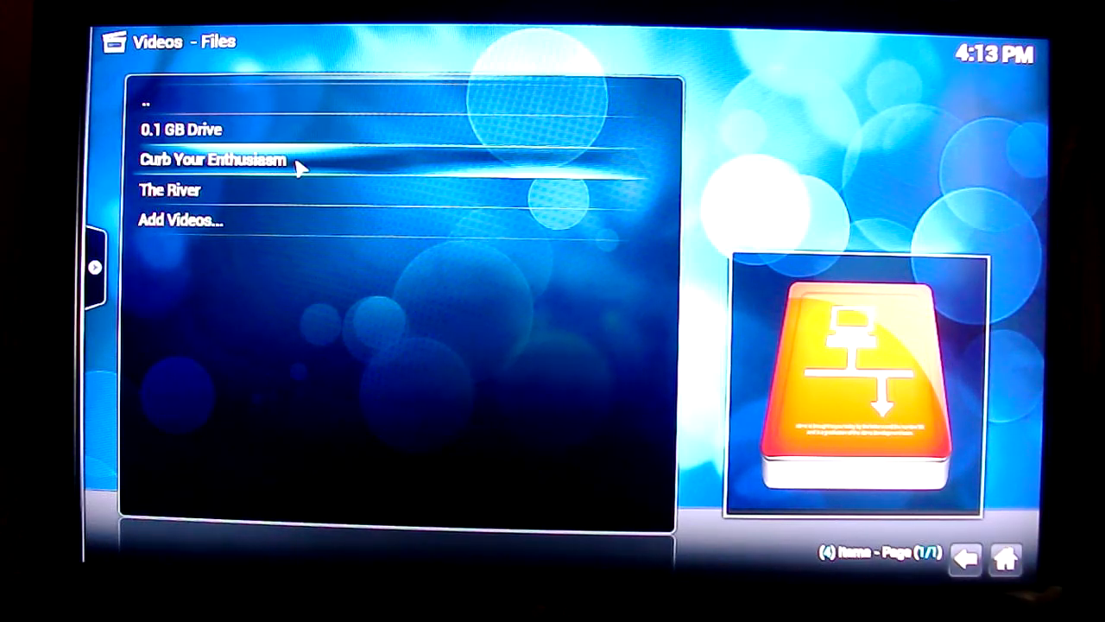
# Edit the Curb Your Enthusiasm source to TV shows content and accept the refresh prompt.
pyautogui.click(214, 160)
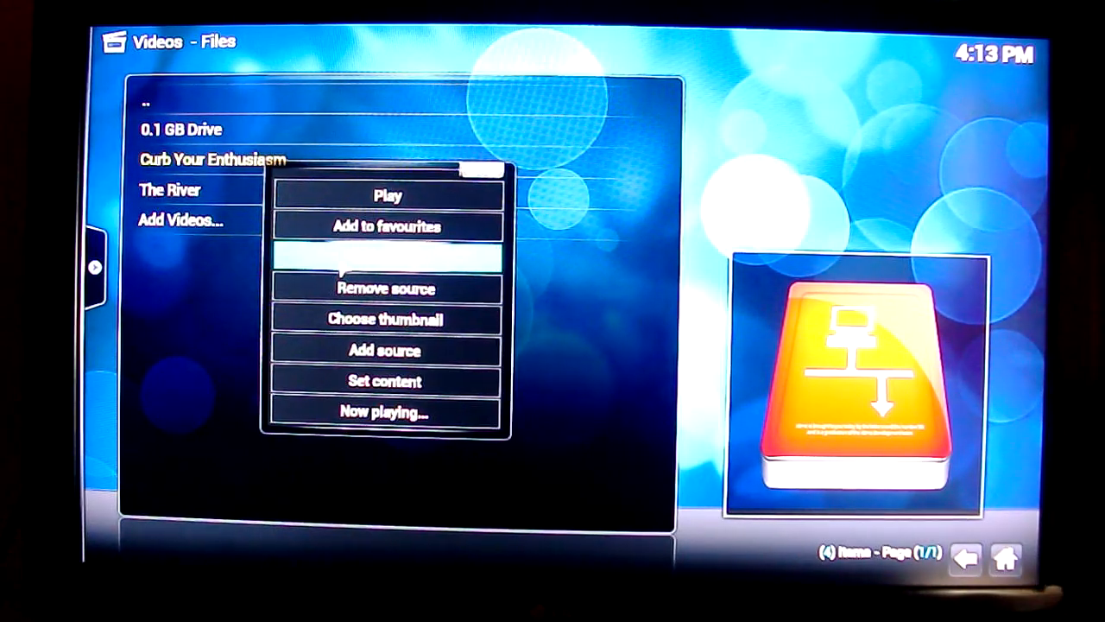
pyautogui.click(385, 257)
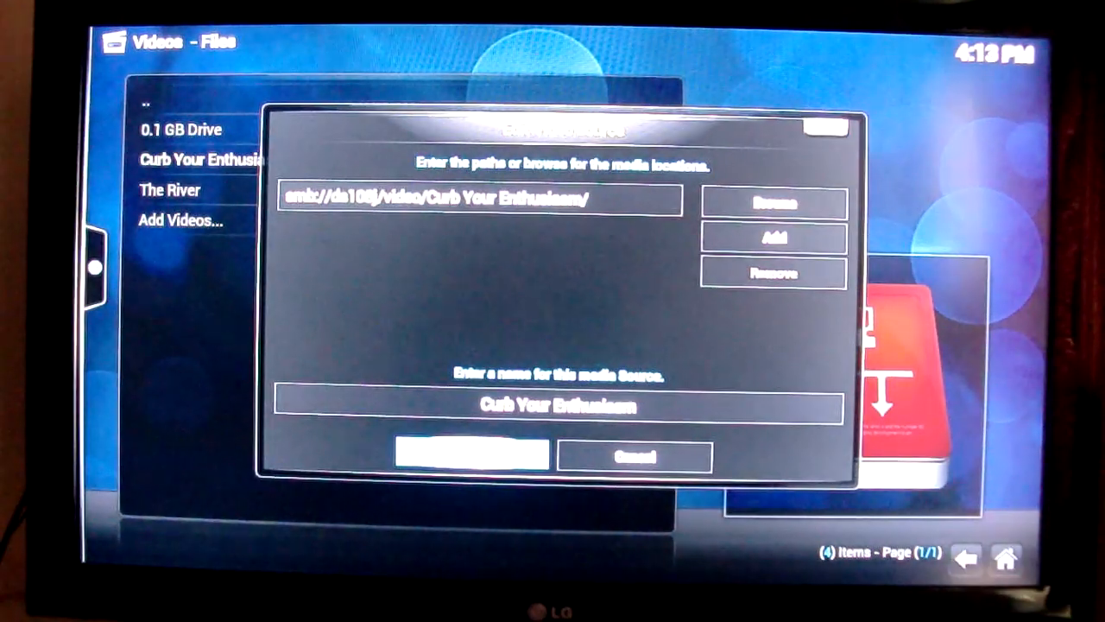
pyautogui.click(472, 456)
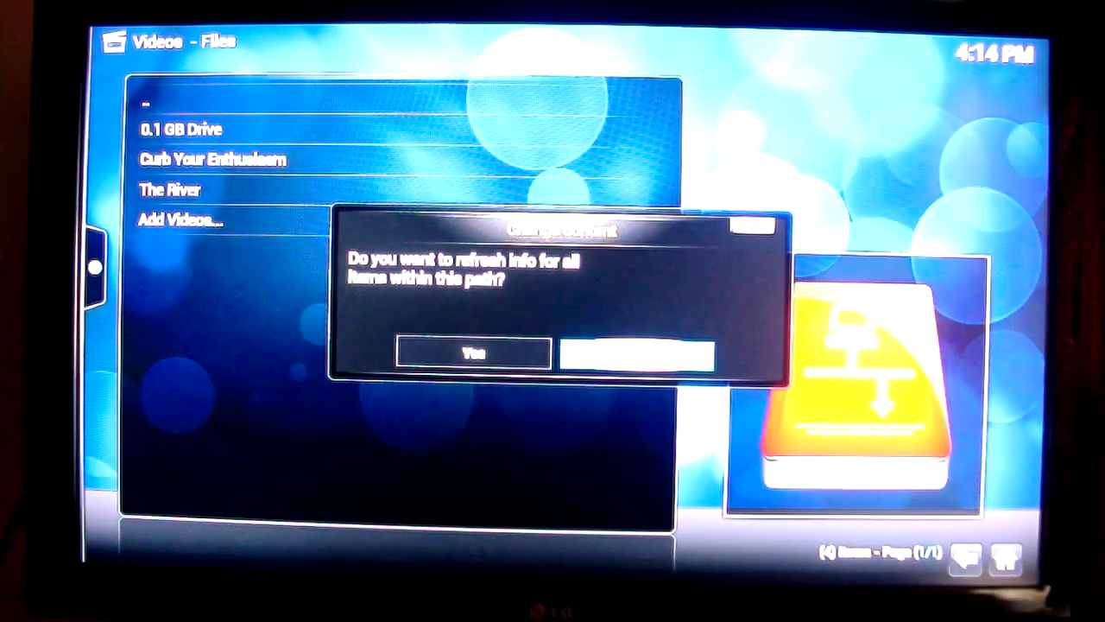
pyautogui.click(635, 354)
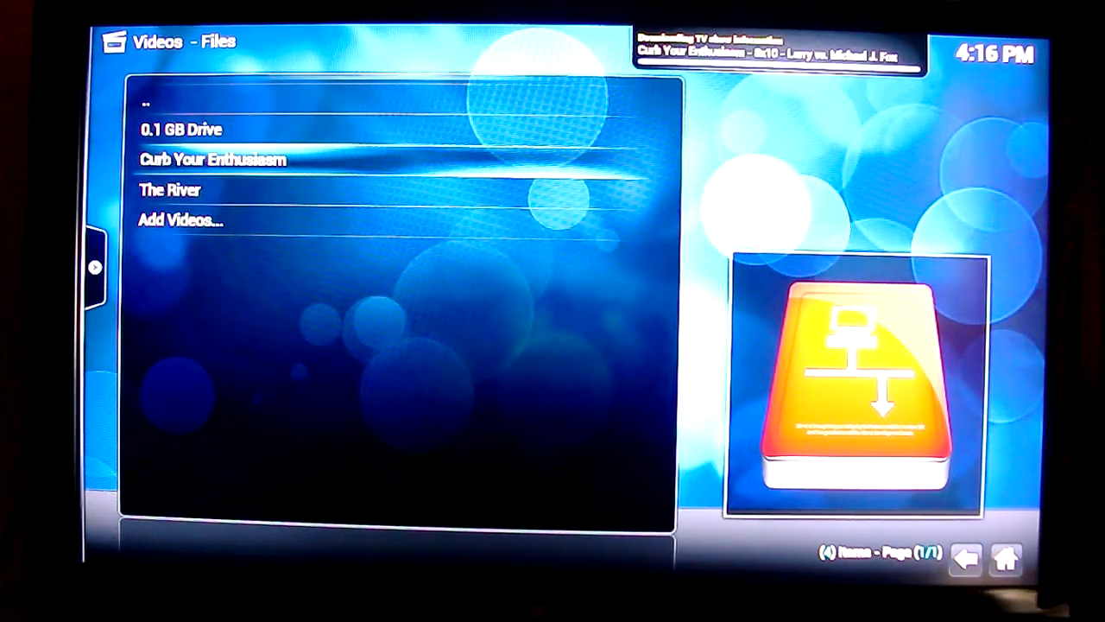
# Open Curb Your Enthusiasm Season 6 and show details for 6x04 The Lefty Call.
pyautogui.doubleClick(214, 160)
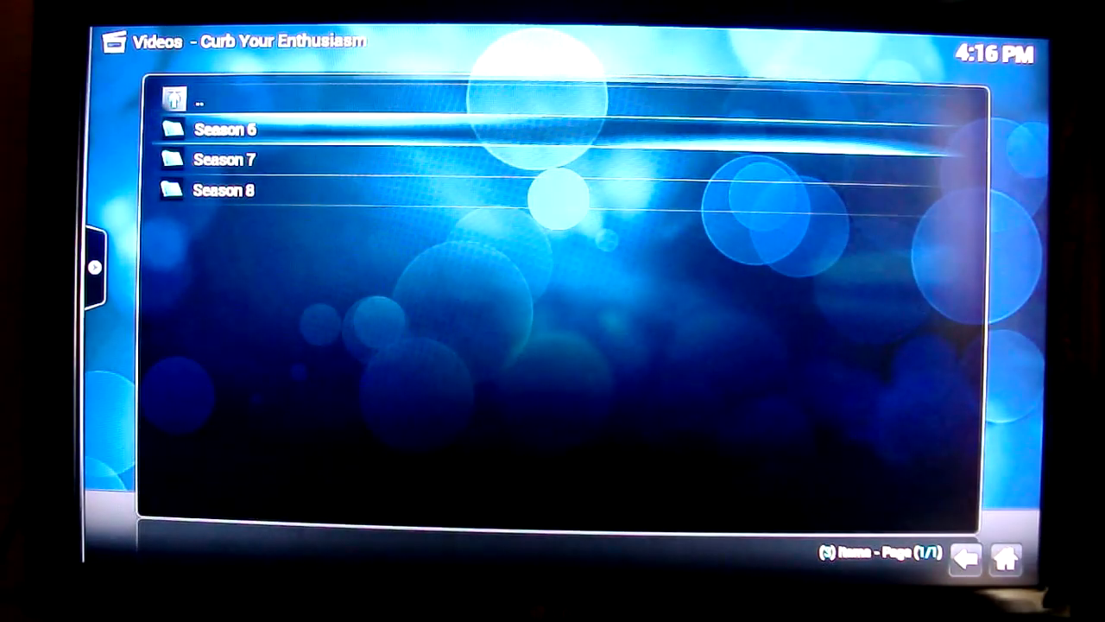
pyautogui.click(226, 129)
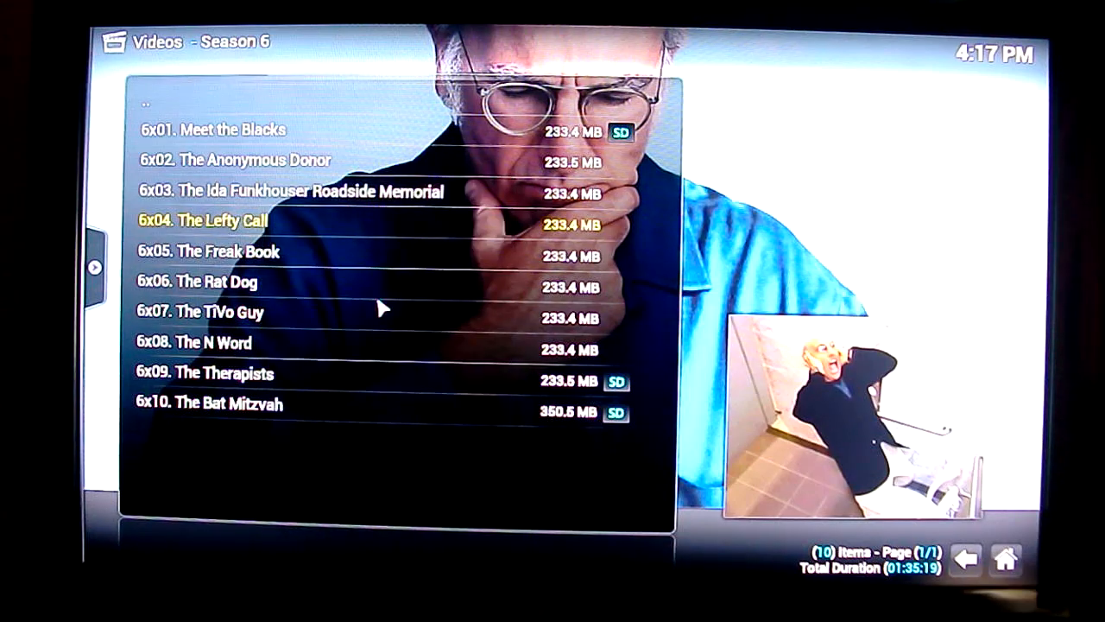
pyautogui.click(203, 220)
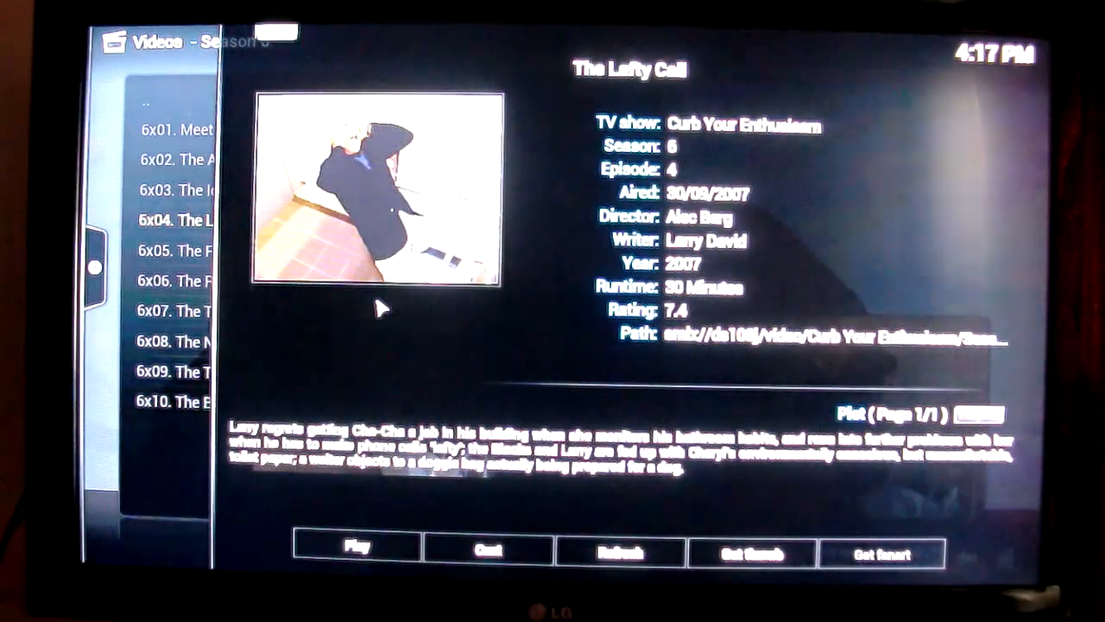